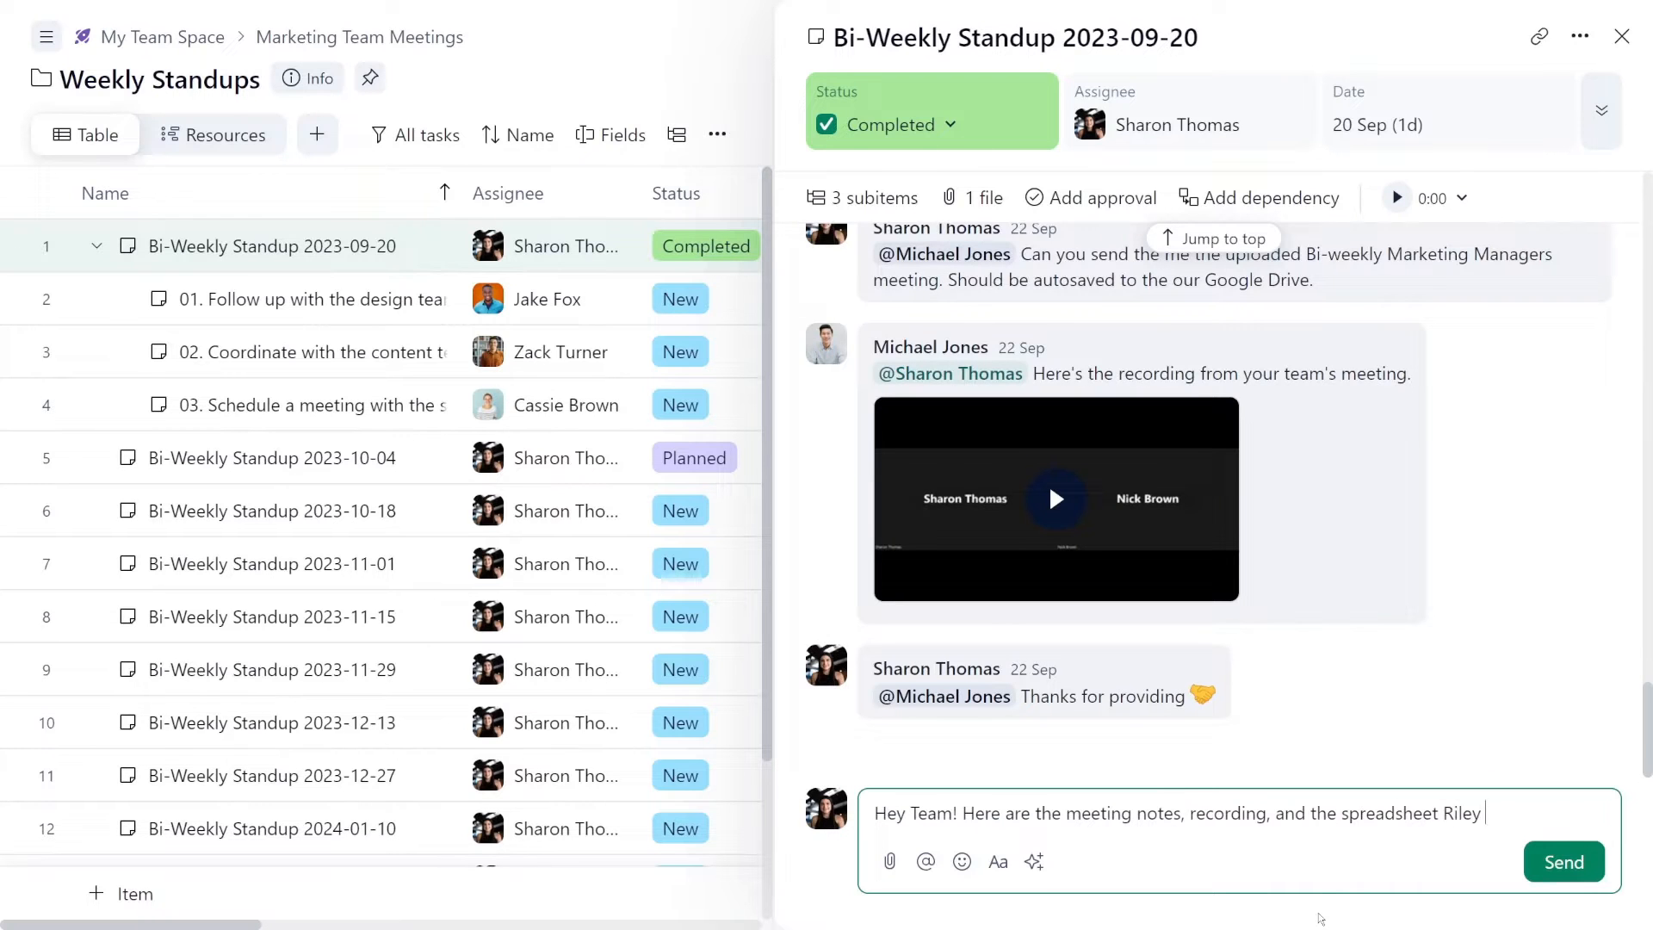
Finish the comment with 'shared.', link the word spreadsheet, and add a 👋 emoji.
type("shared.")
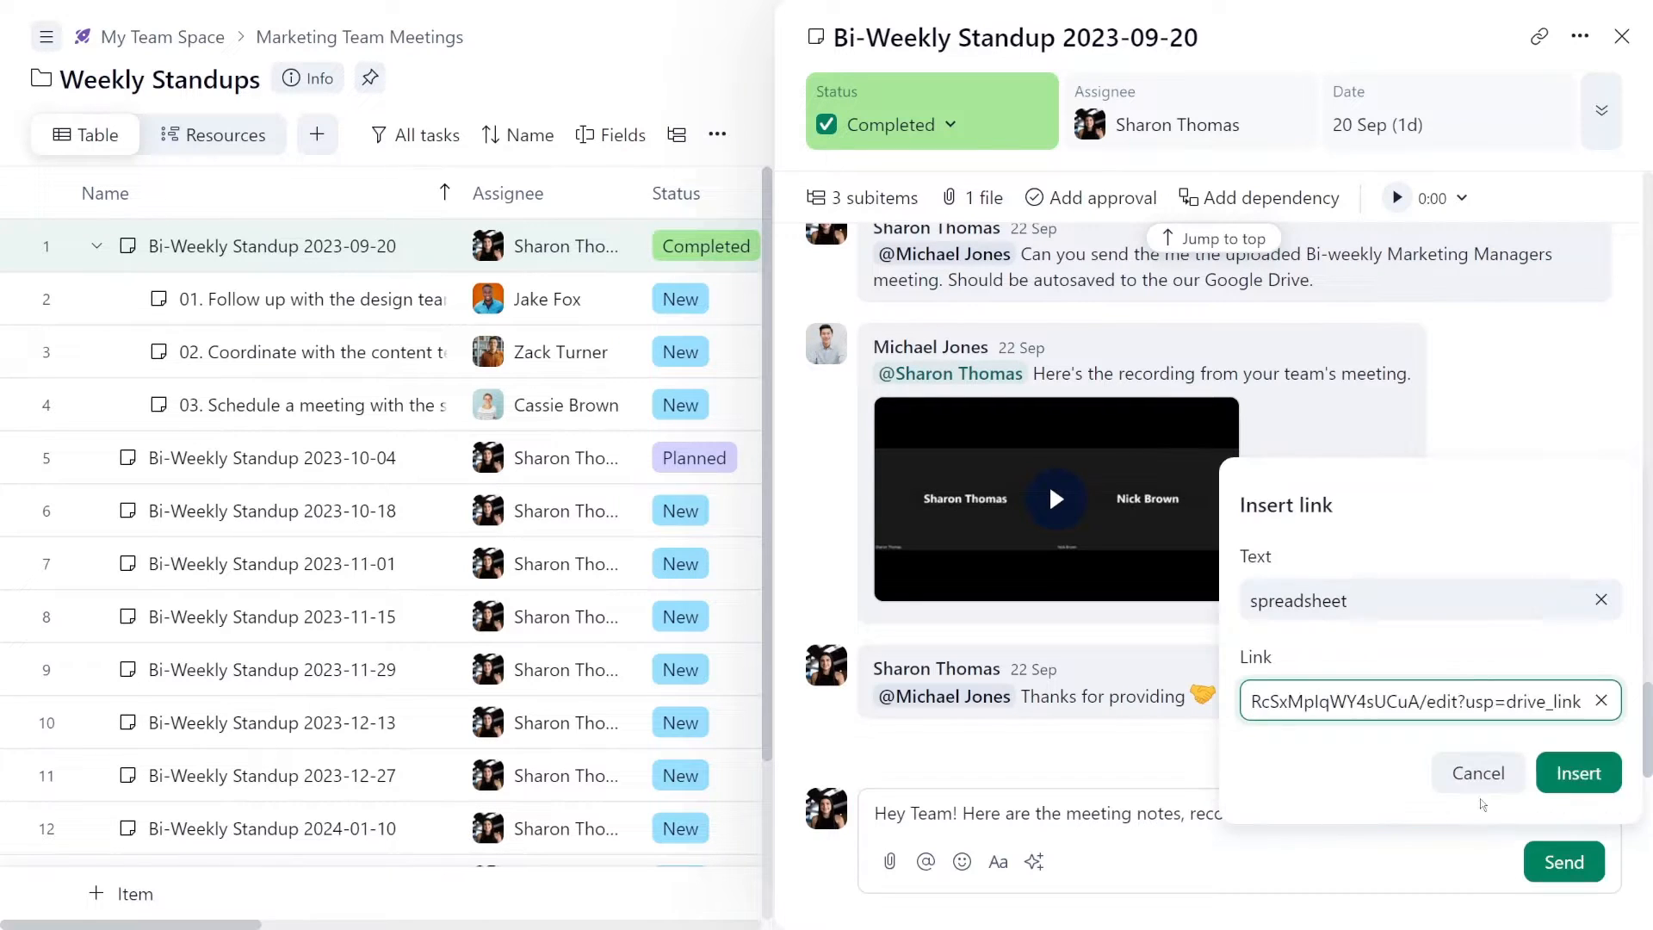
left_click(1577, 771)
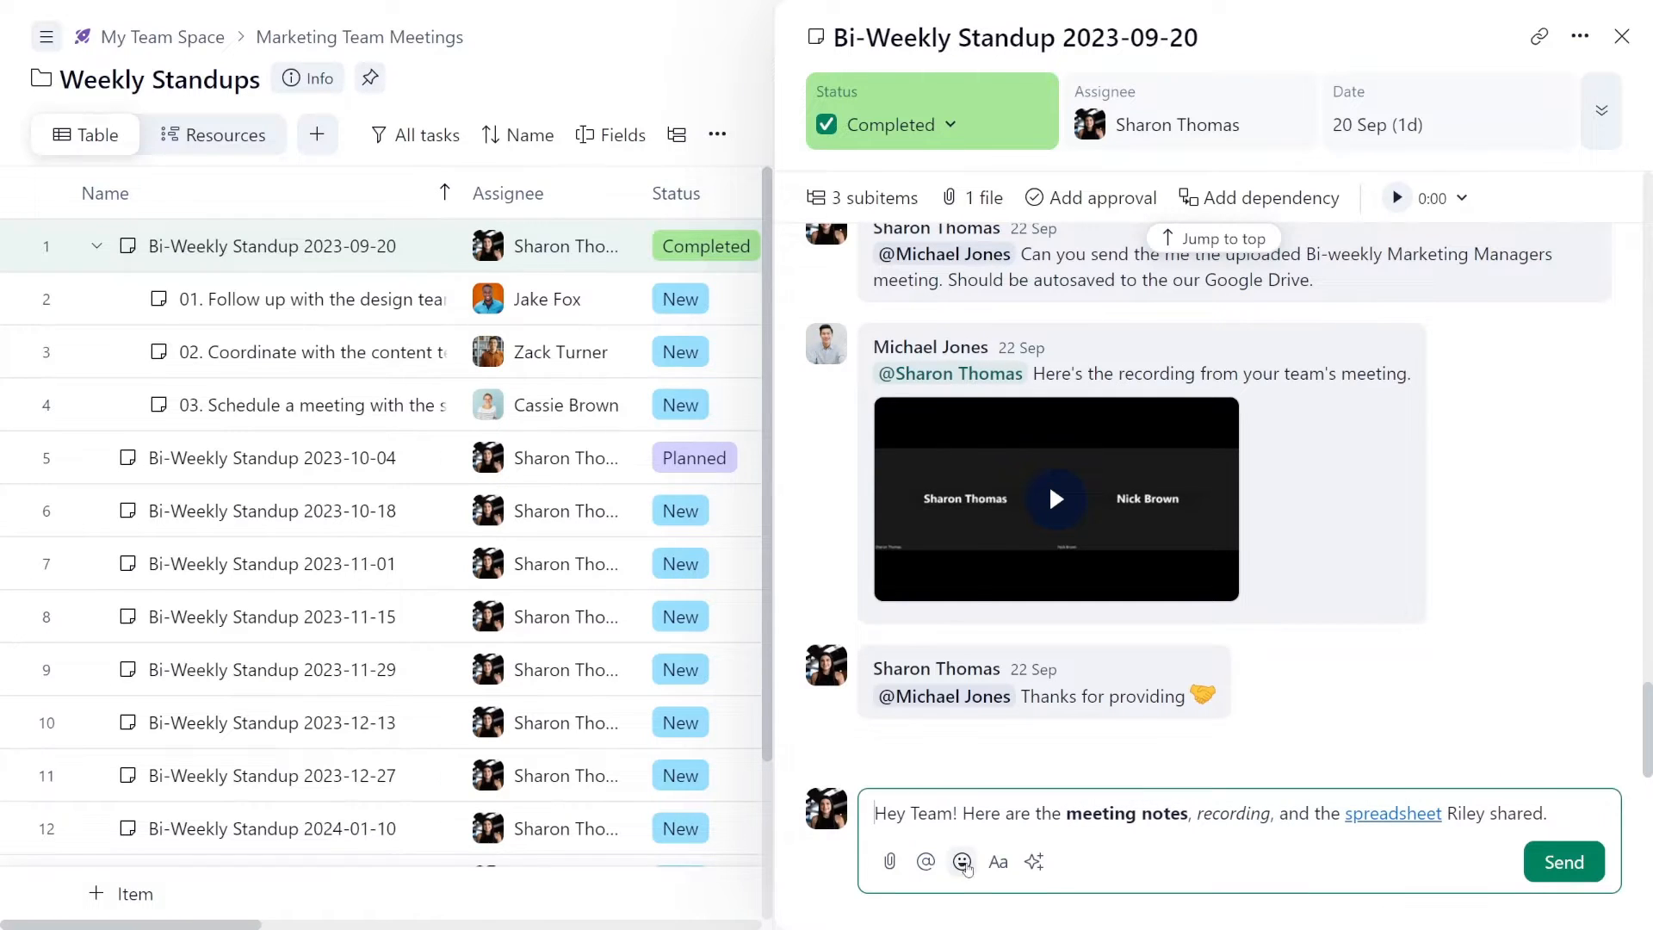
left_click(960, 860)
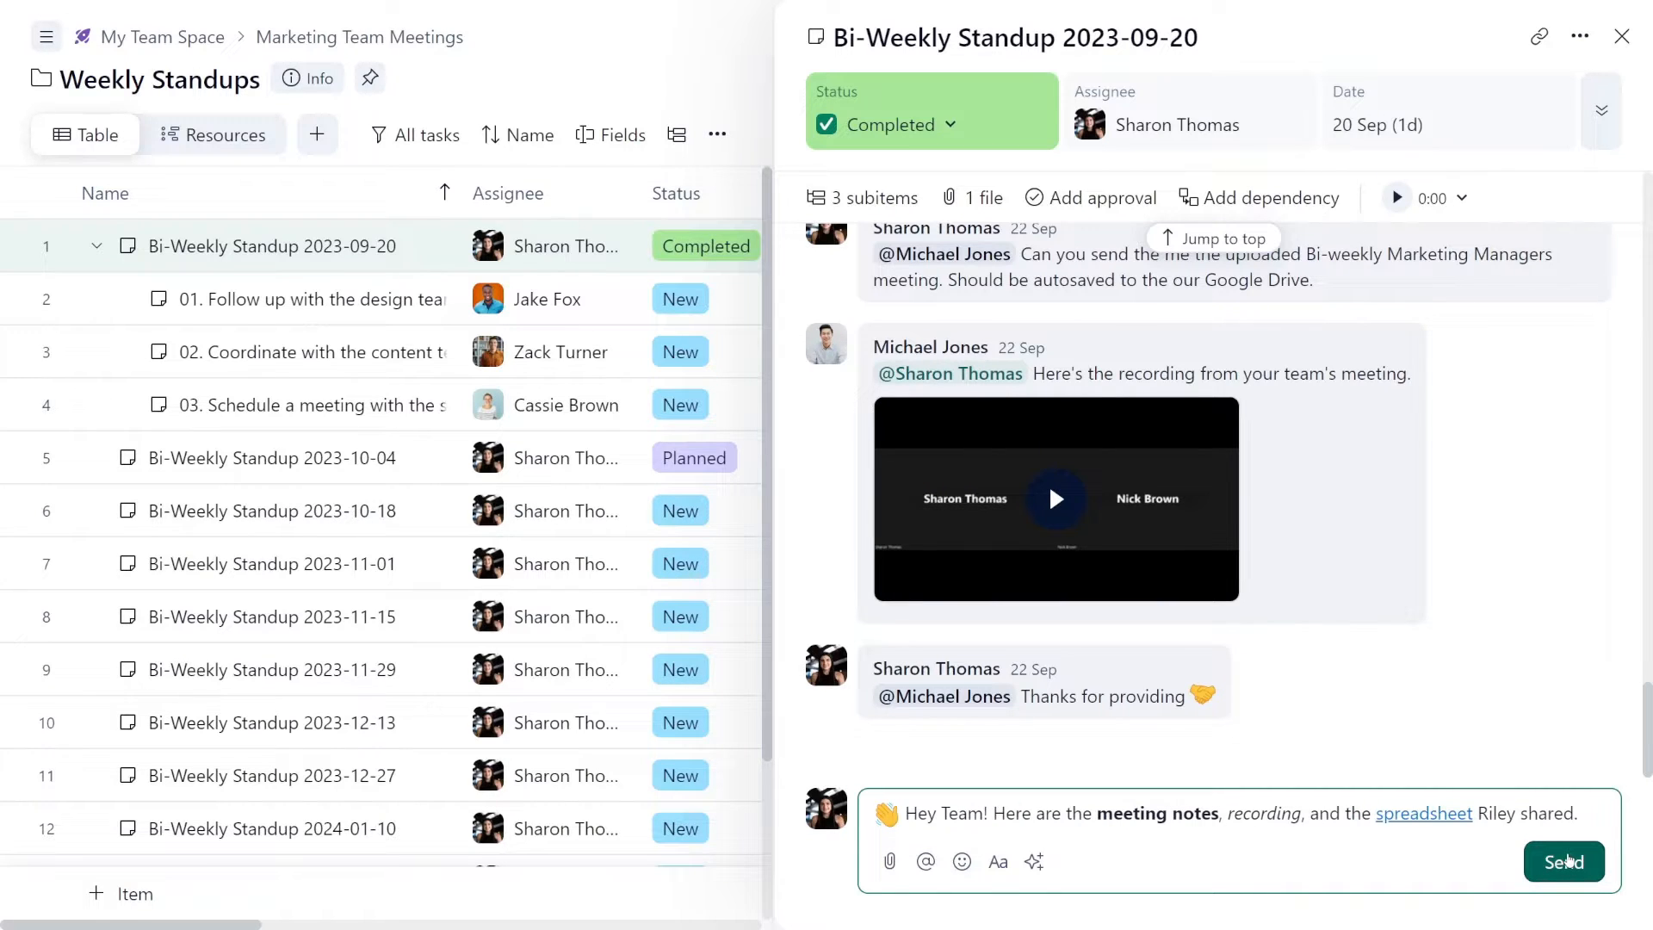
left_click(1563, 861)
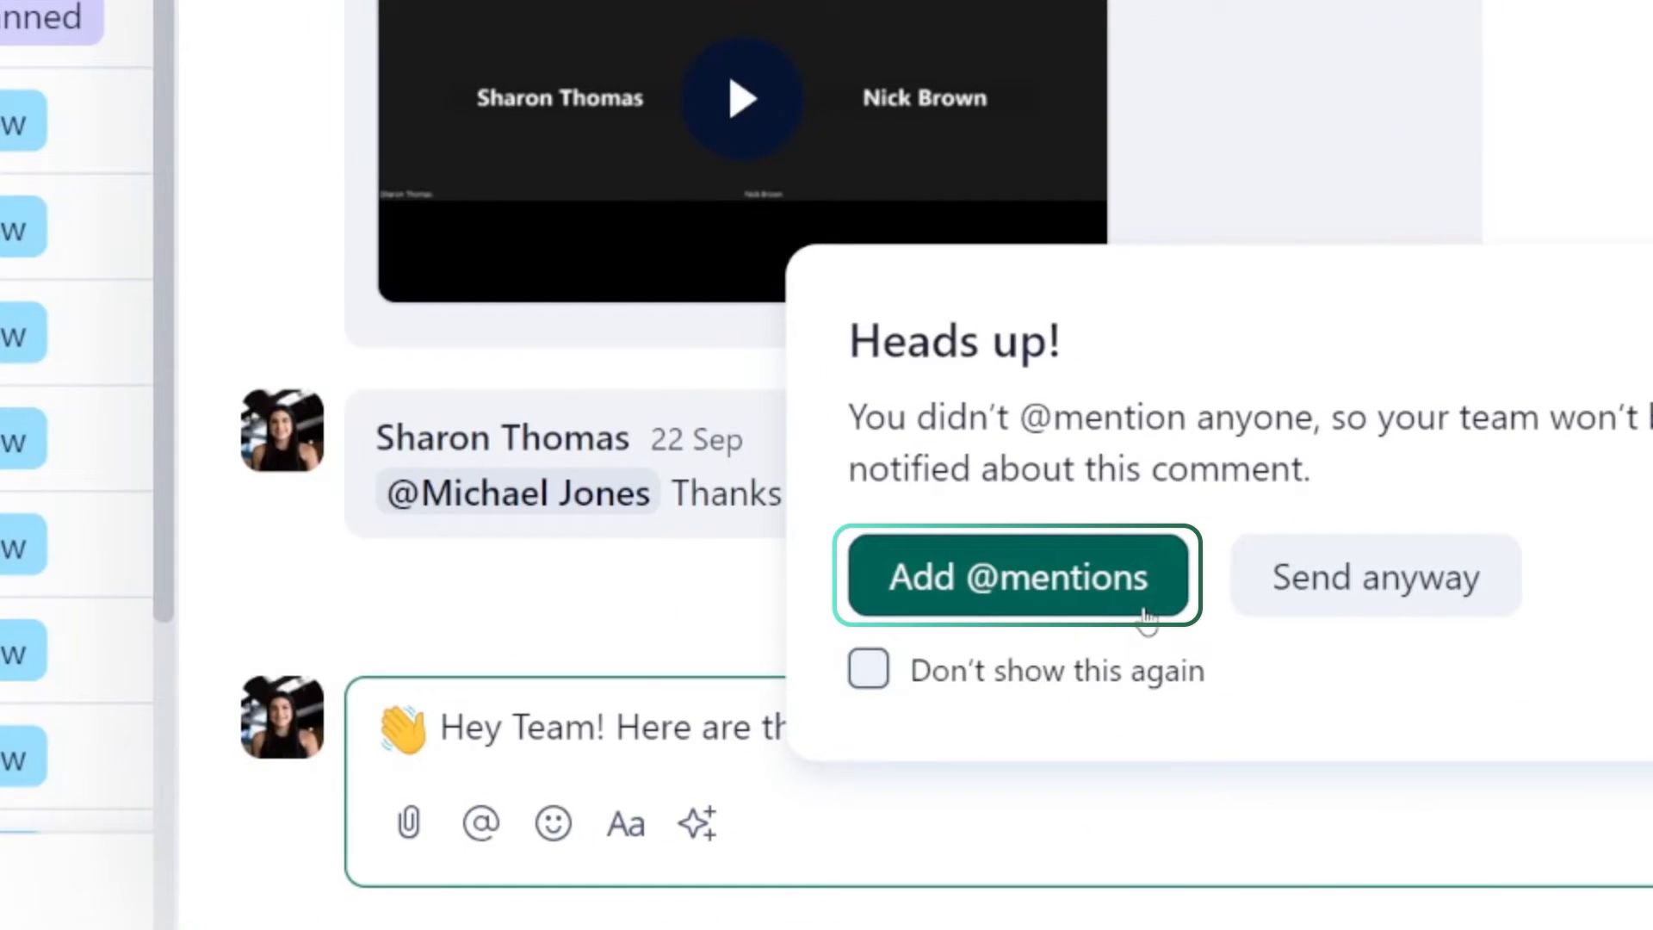
left_click(1014, 576)
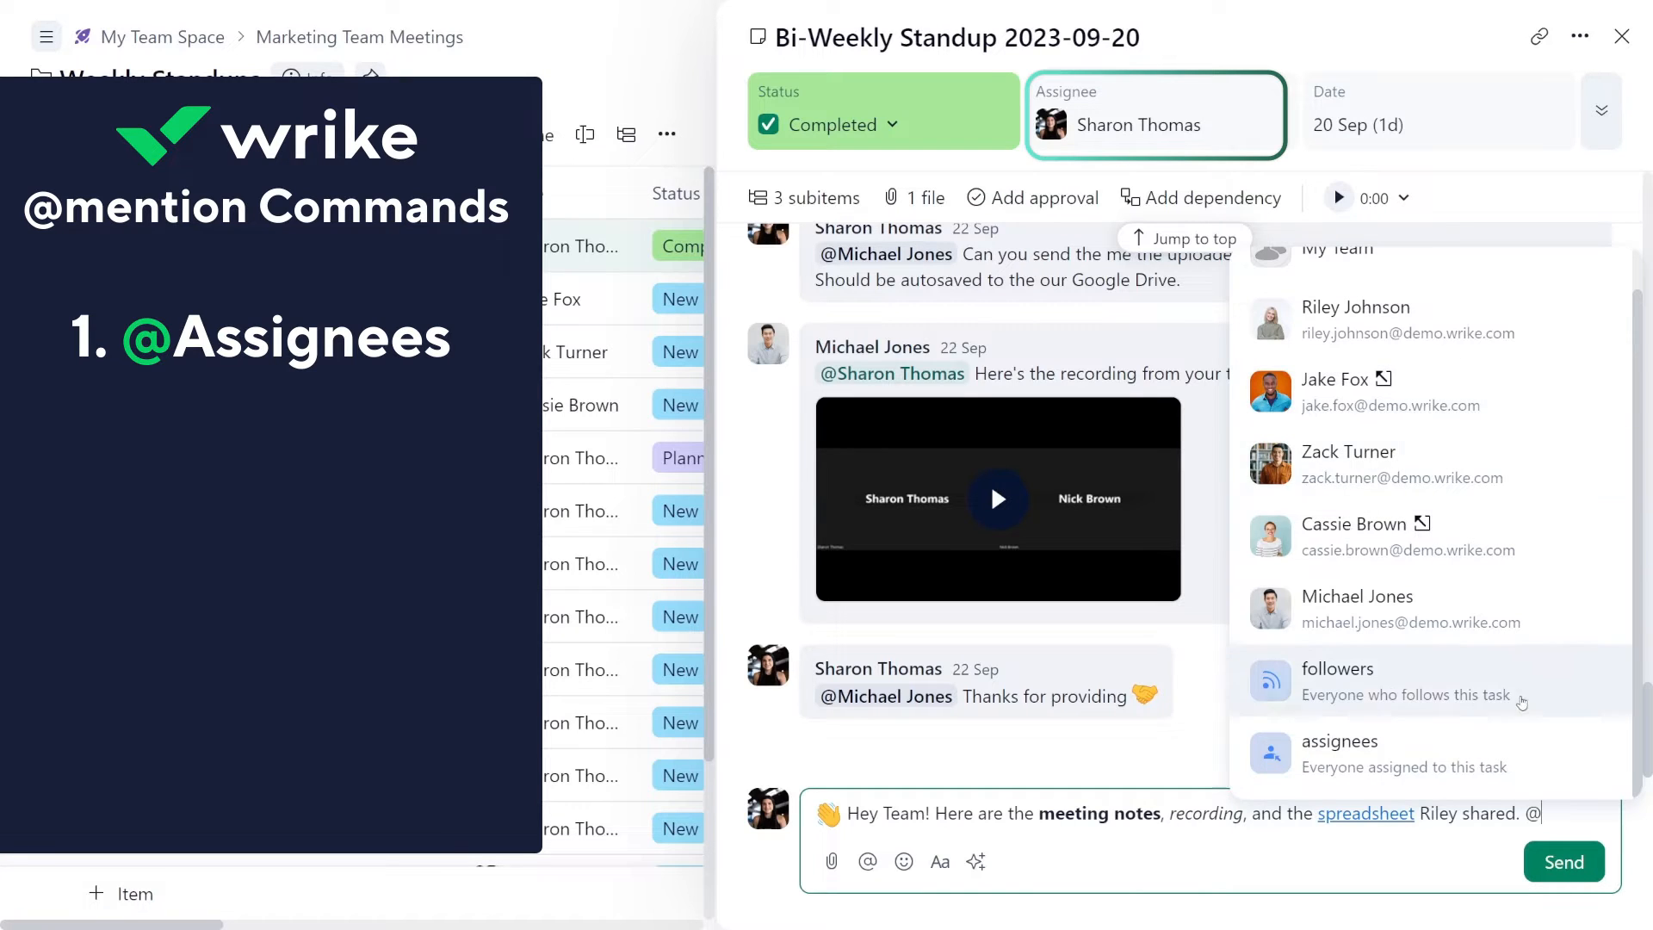
left_click(1339, 754)
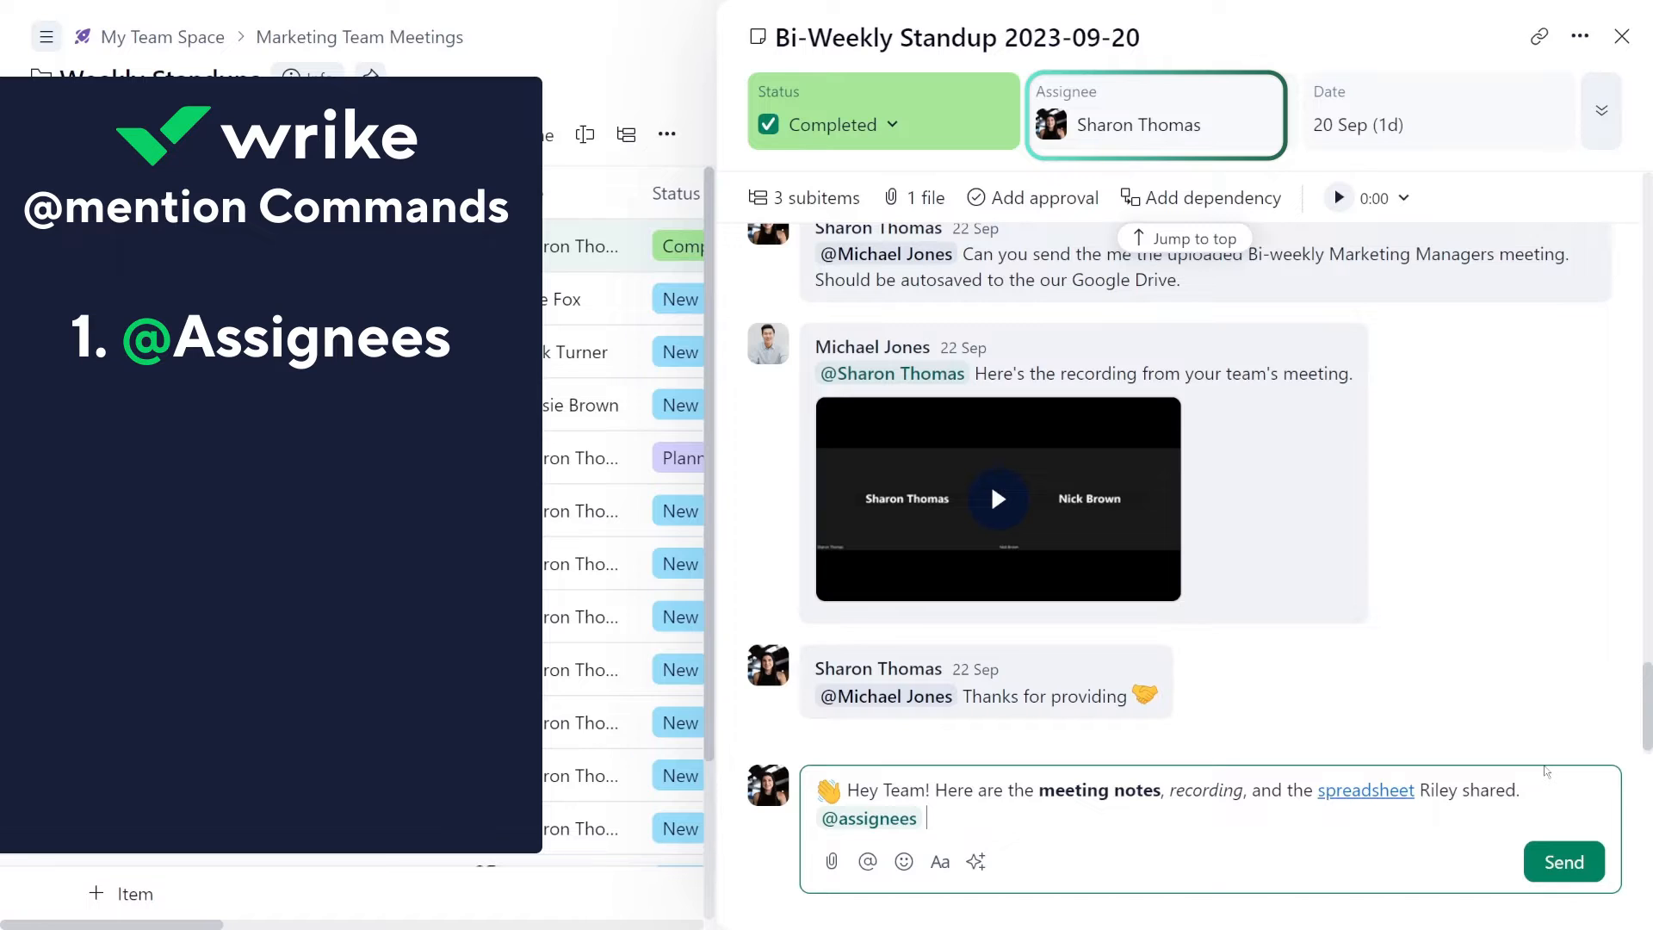
type("@")
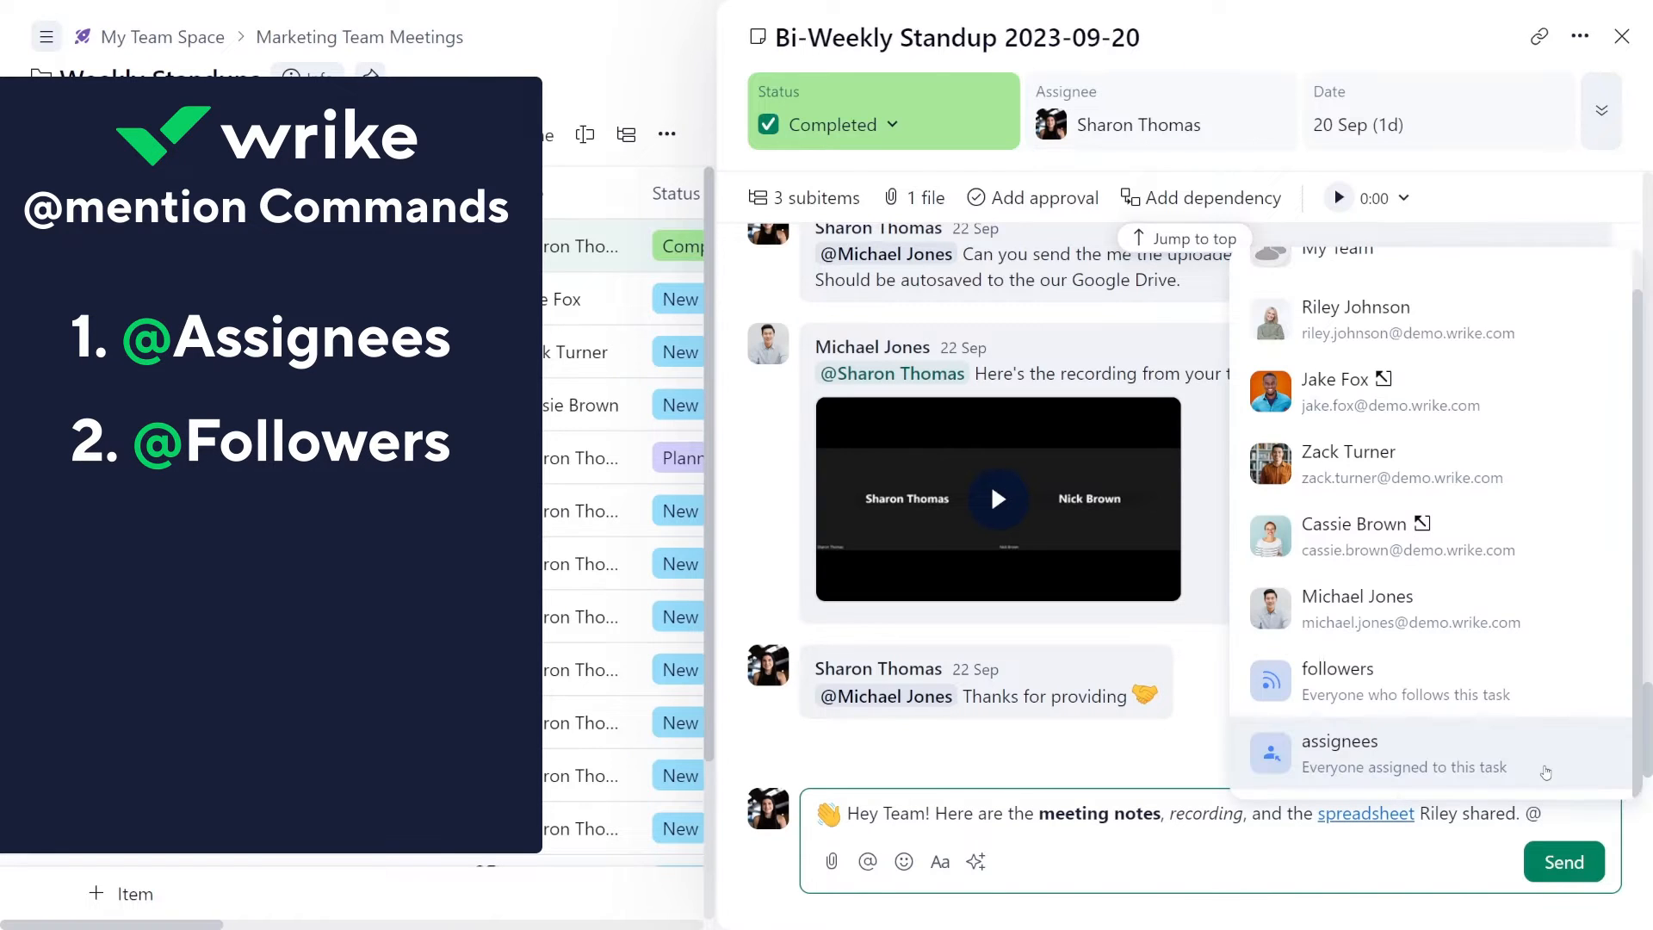
left_click(1335, 668)
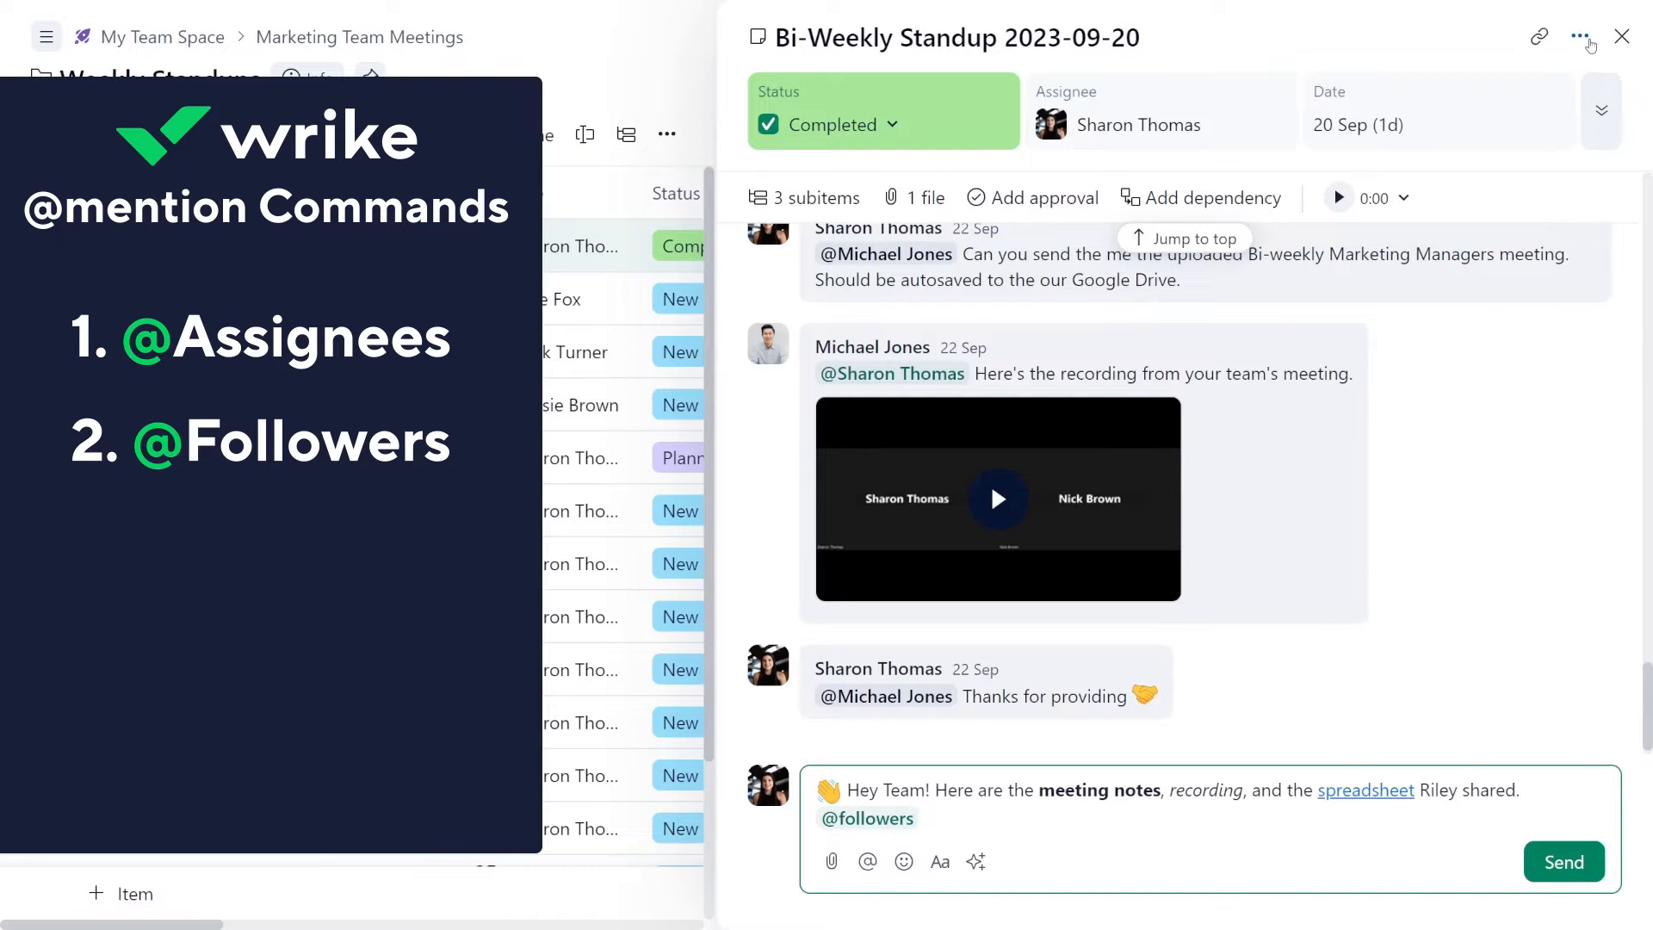
Remove one follower from the Bi-Weekly Standup task's followers list.
left_click(1580, 37)
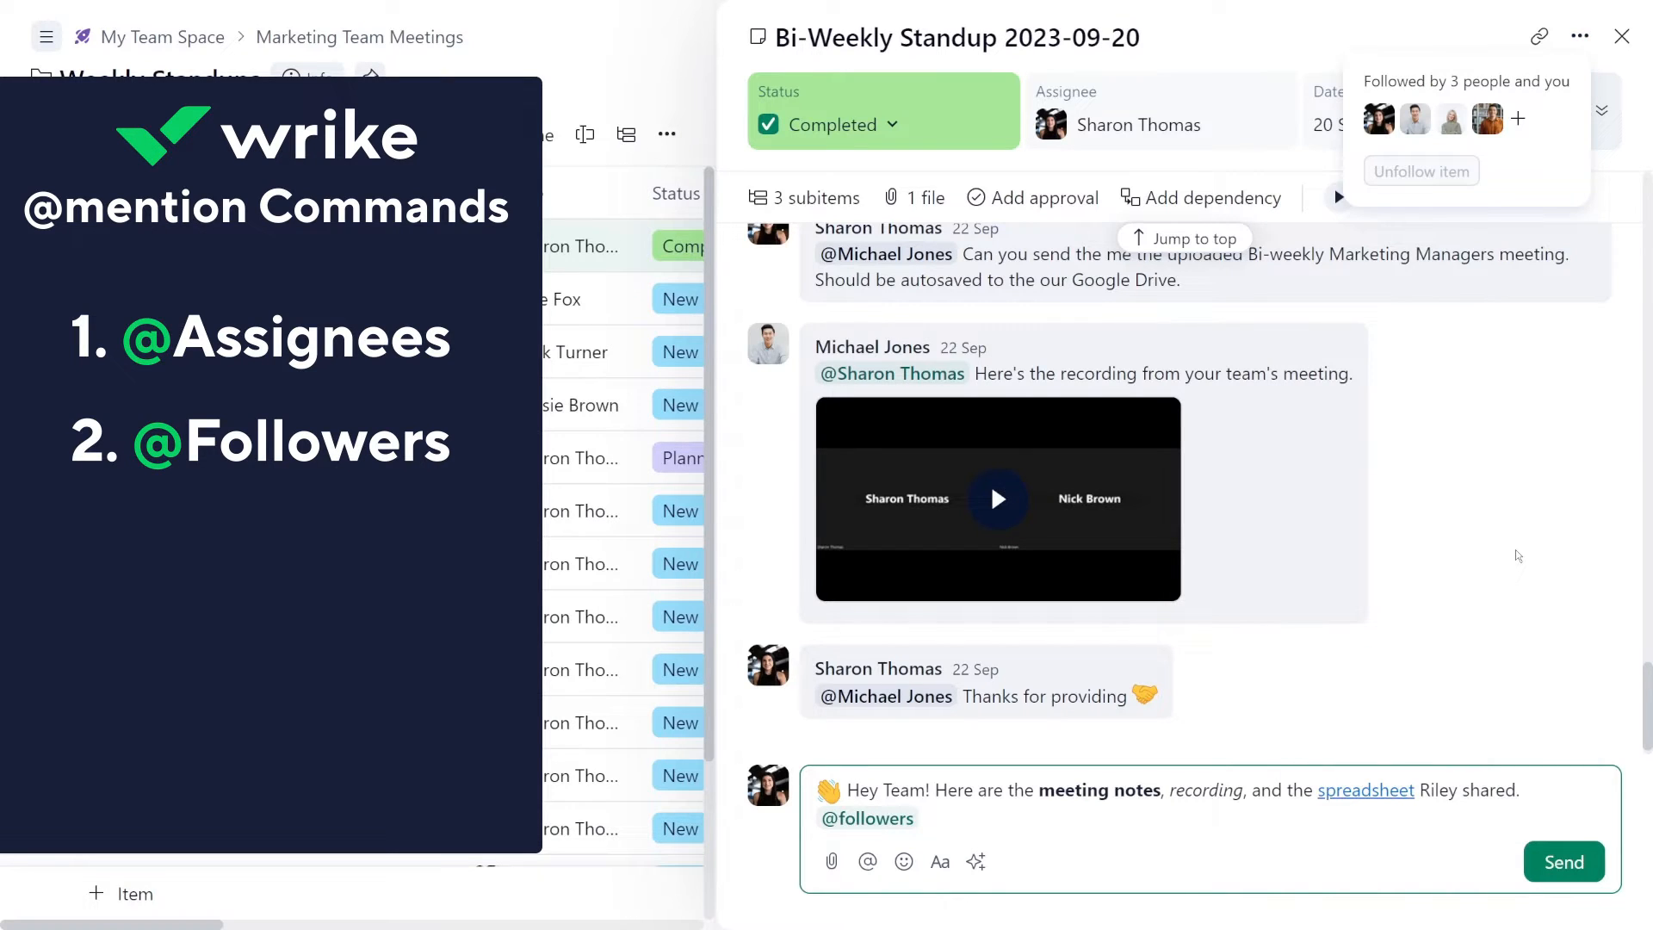
mouse_move(1518, 426)
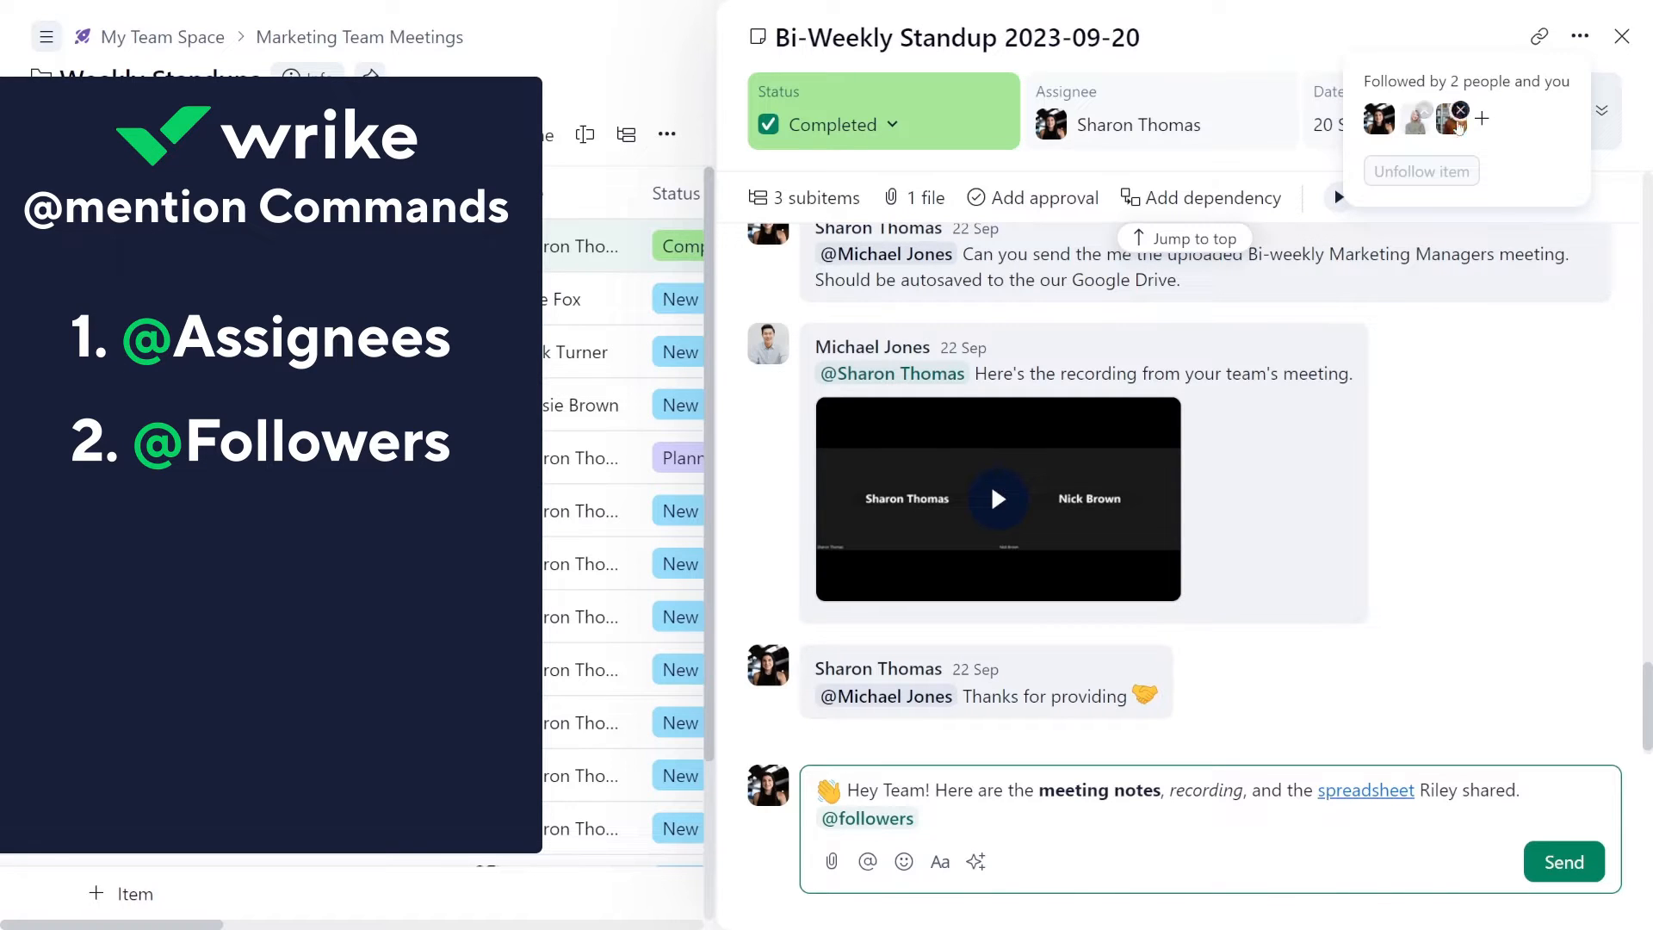
left_click(1481, 119)
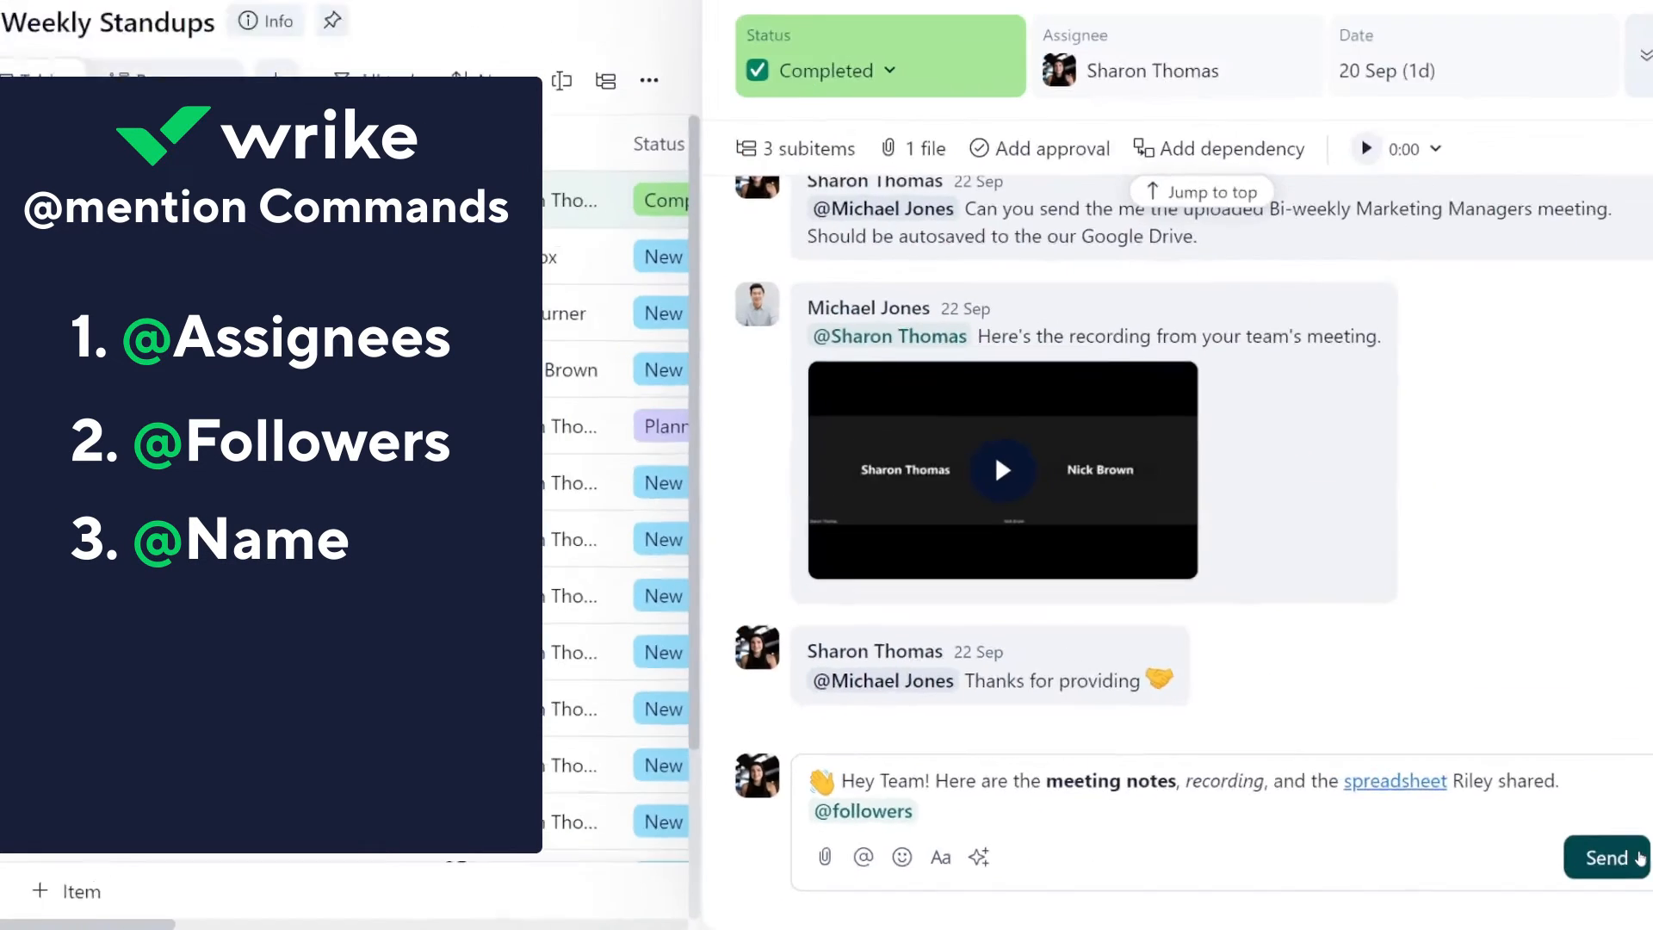
type("@")
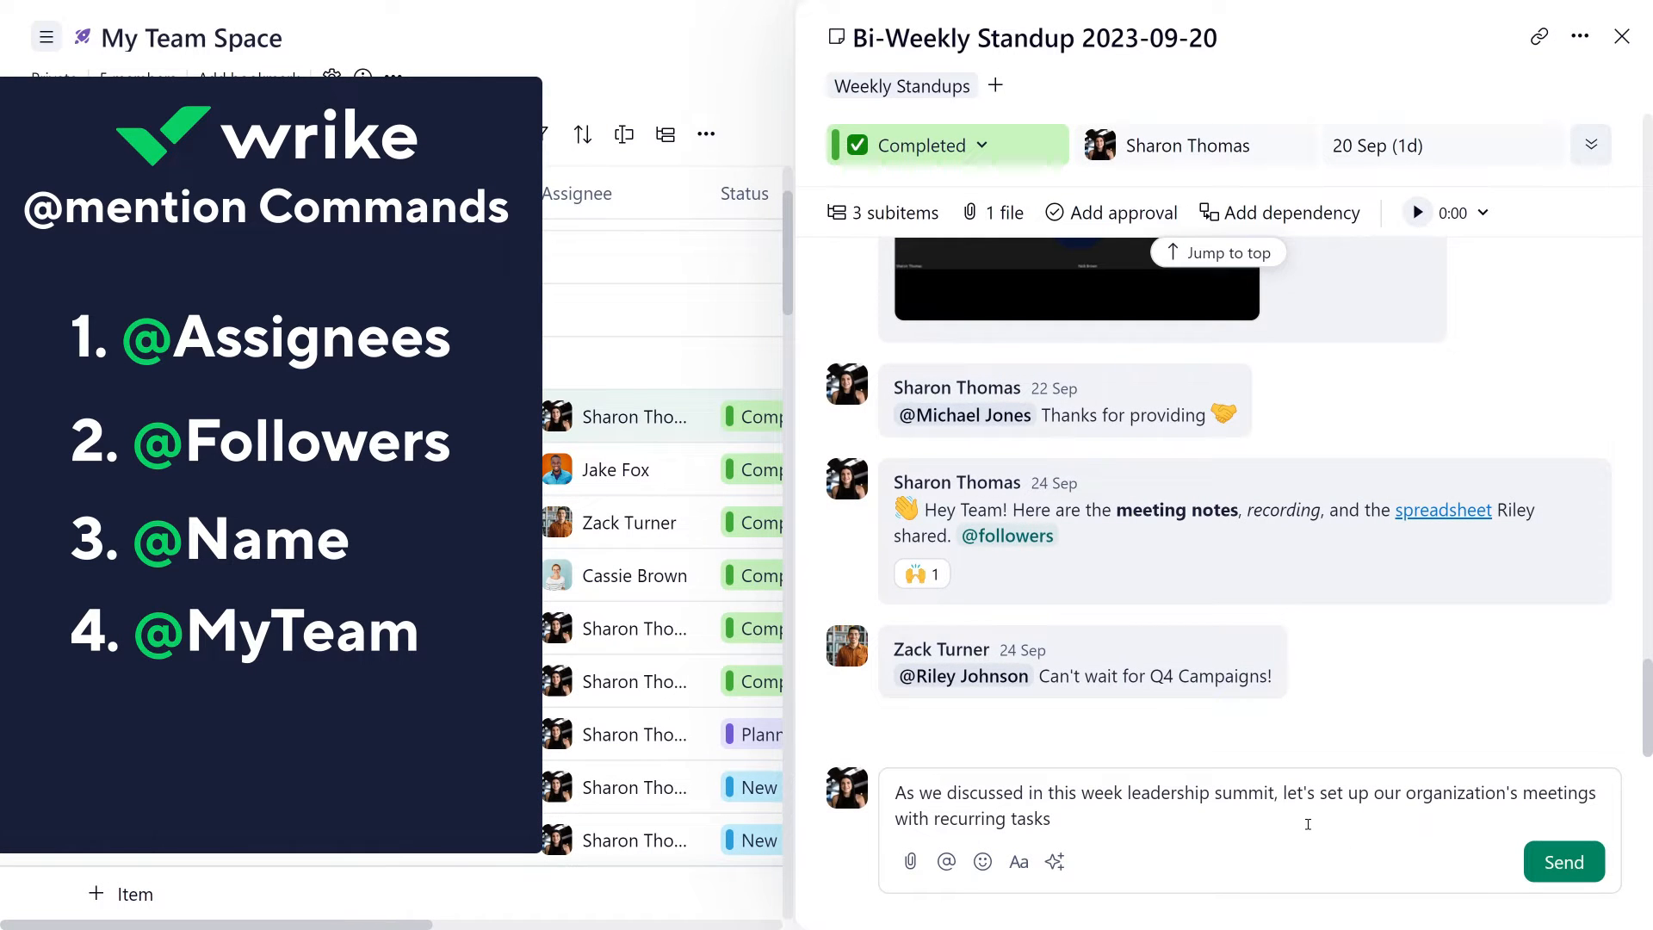
type("@")
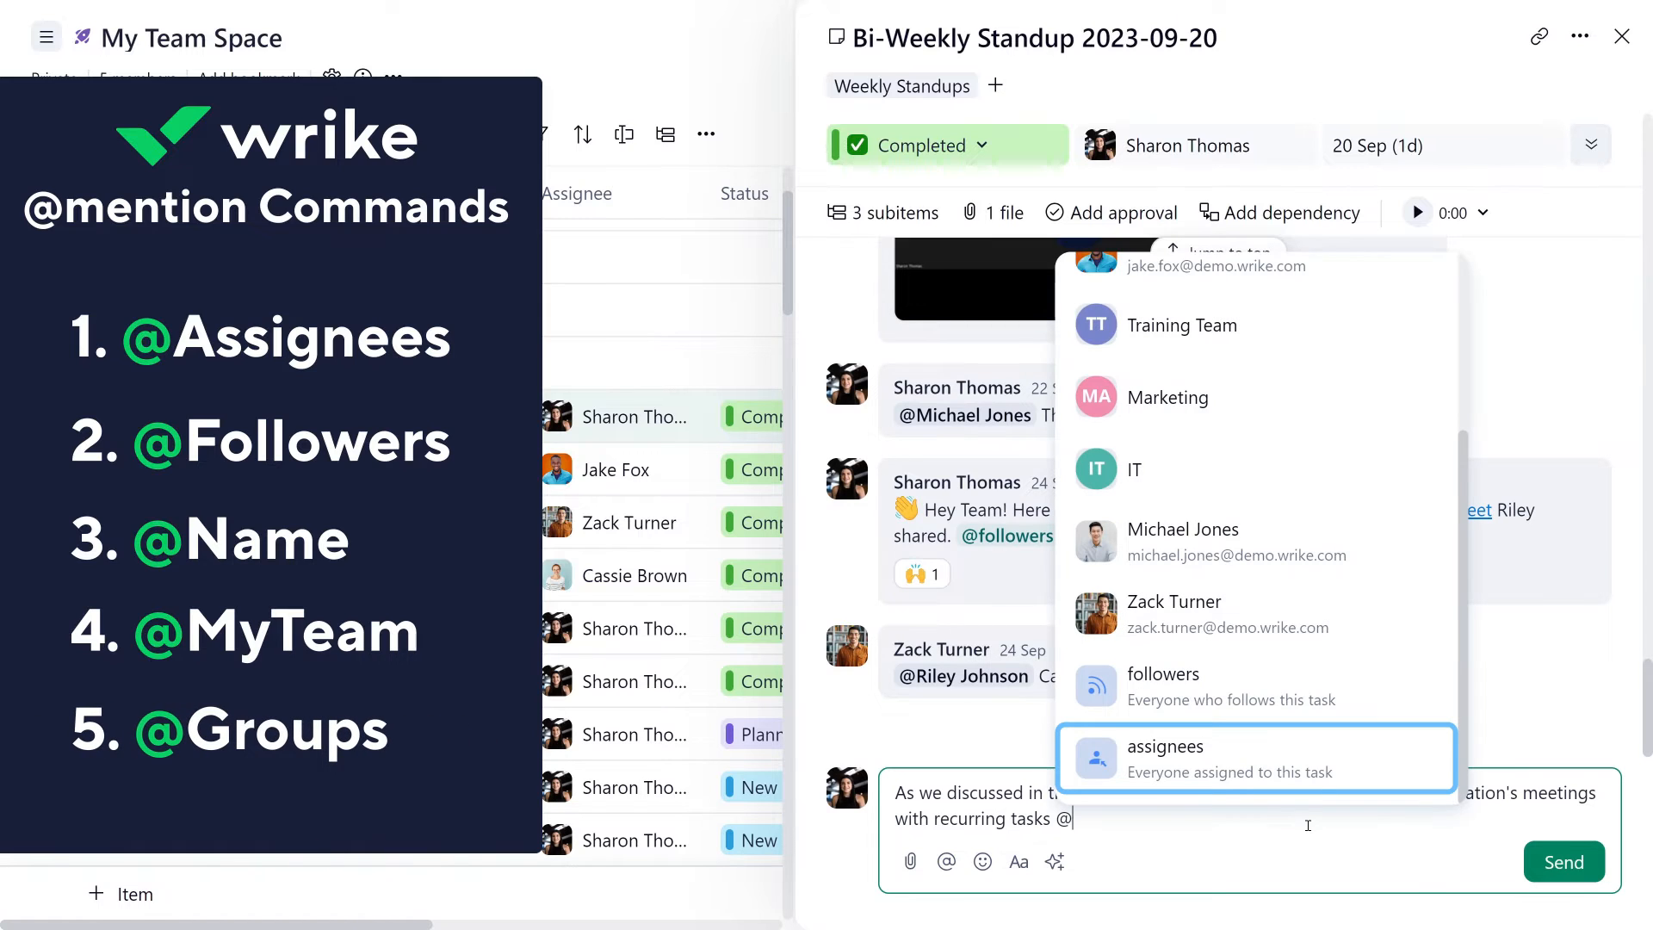
type("IT")
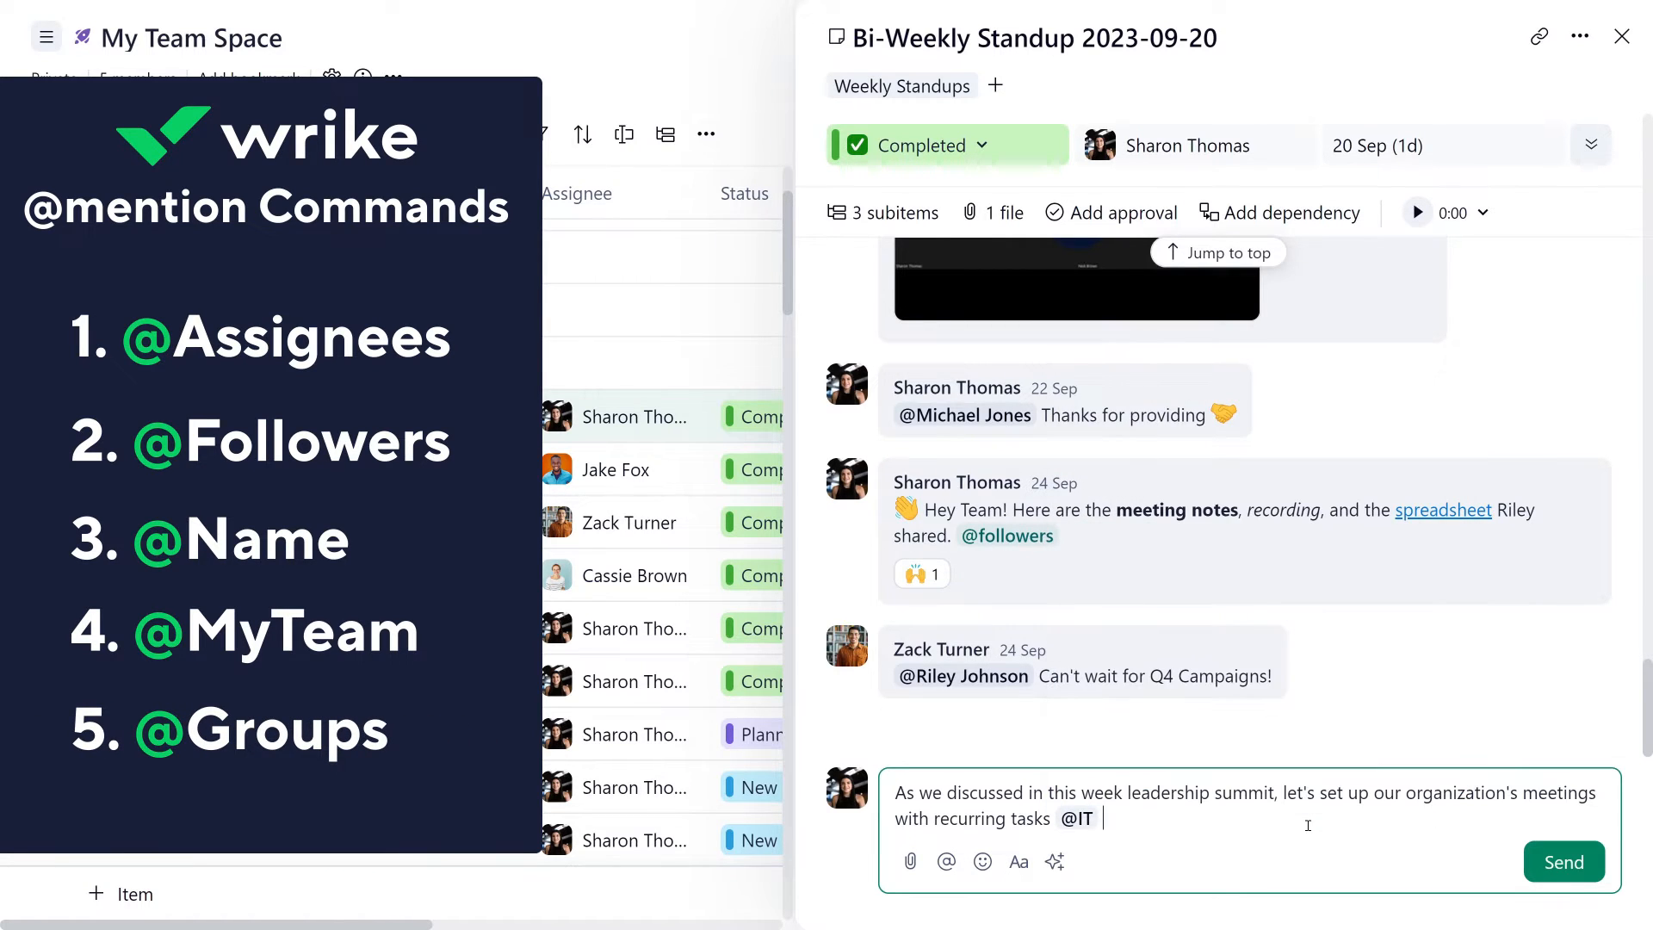
type("@")
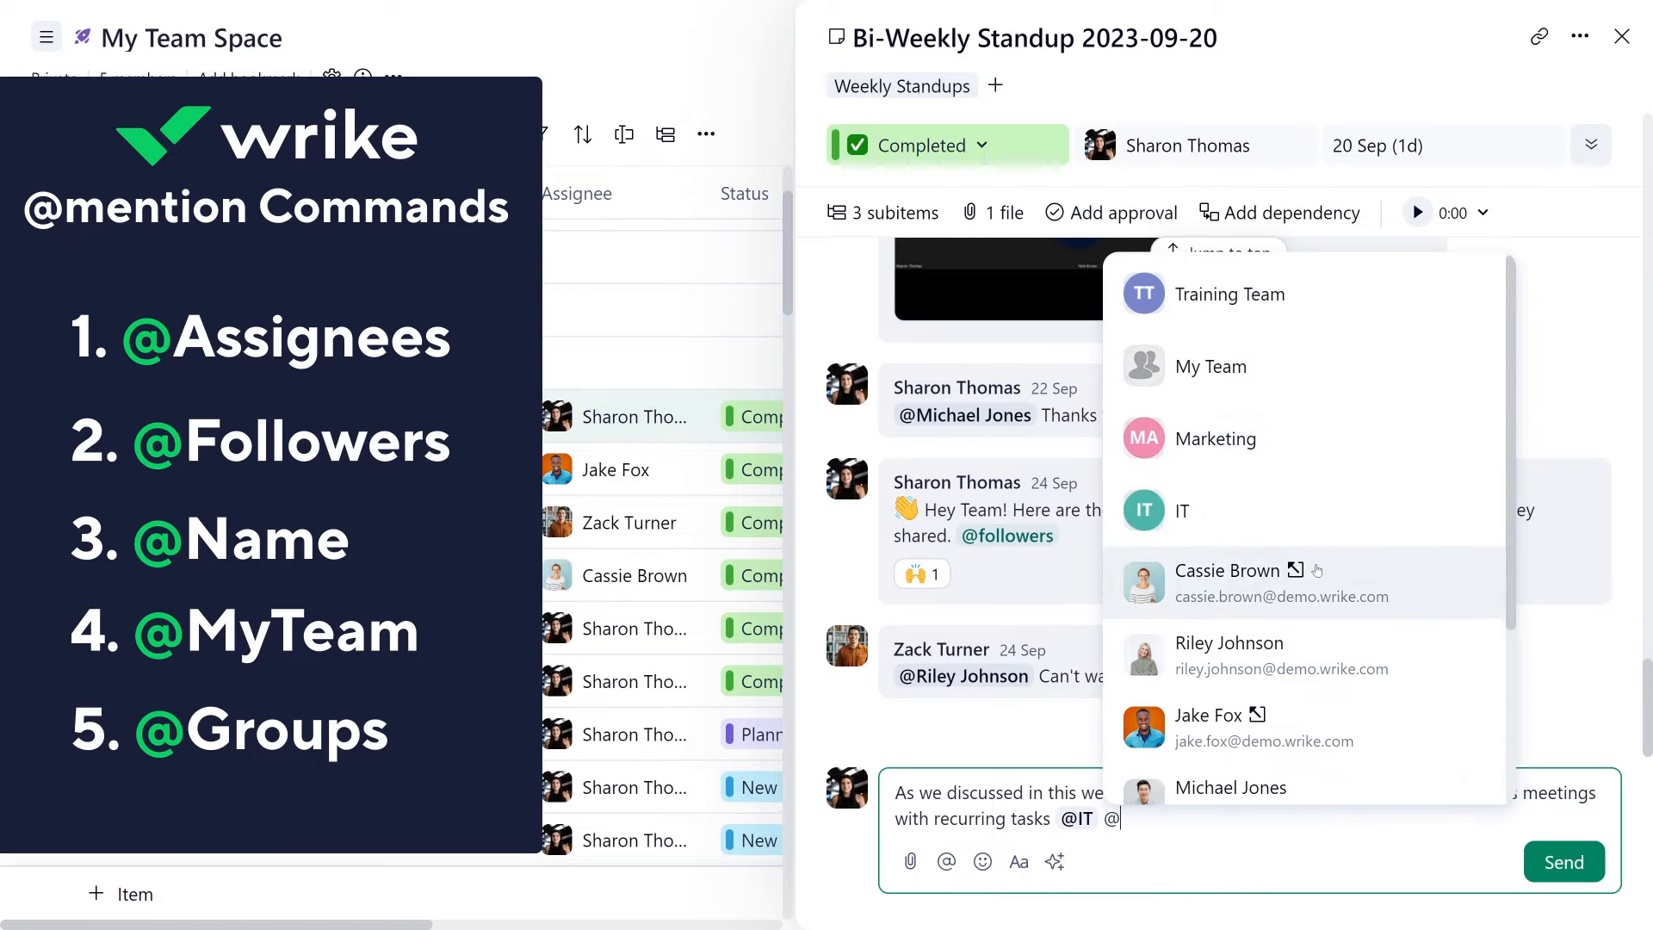
left_click(1229, 293)
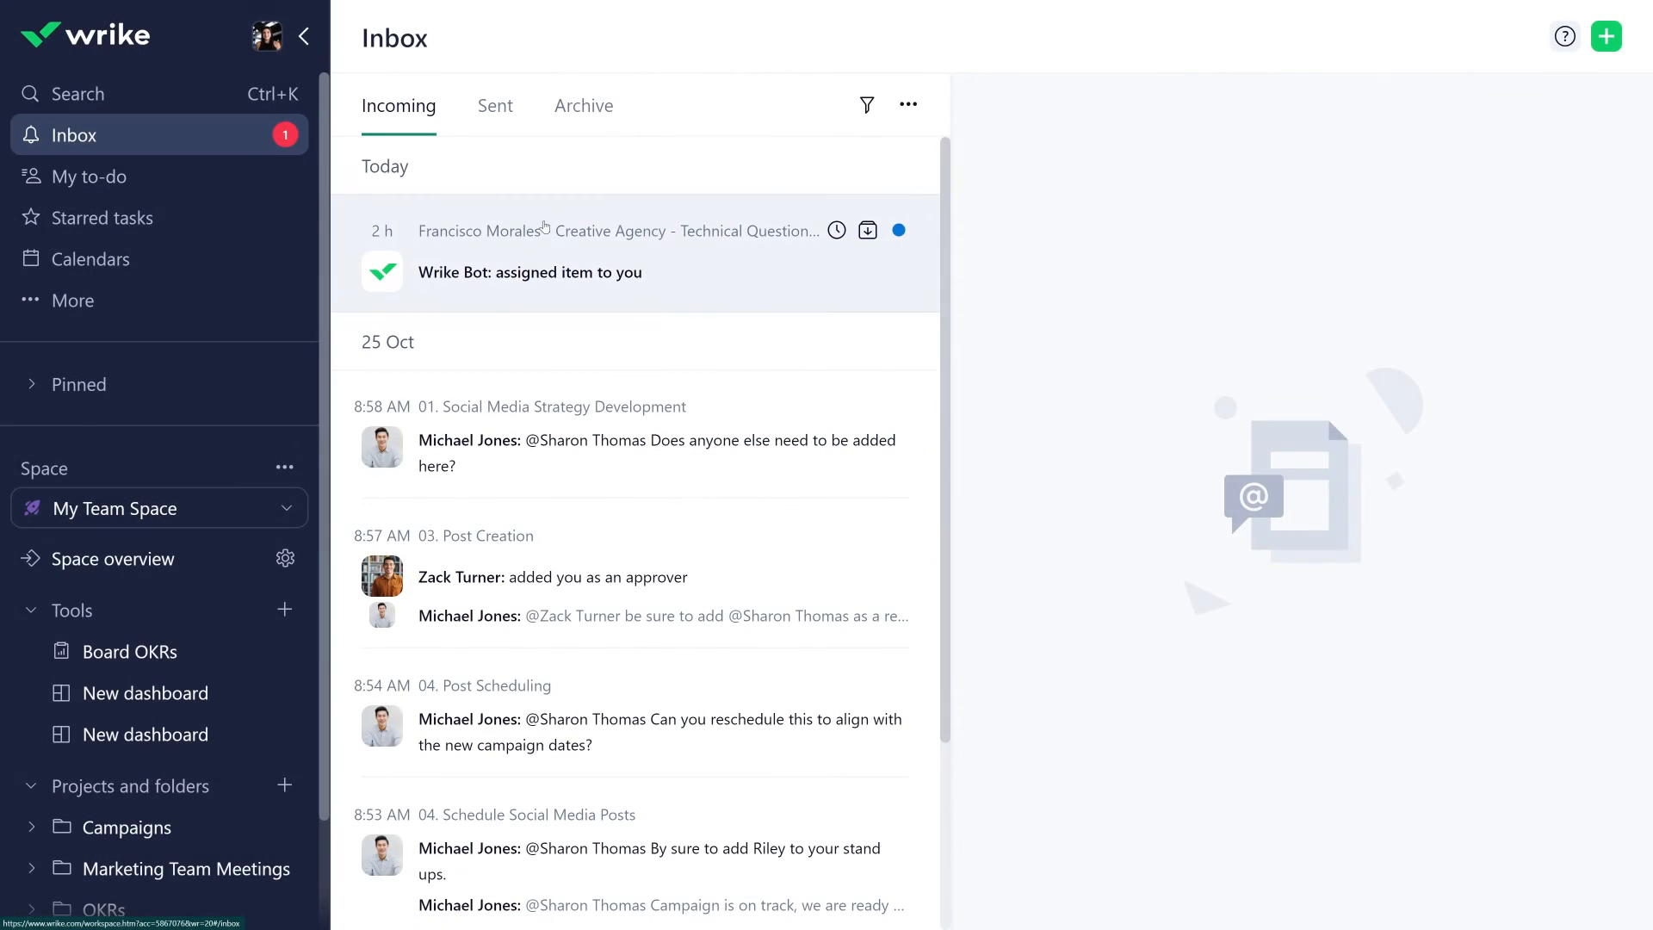
Open the Troubleshoot Partner Adobe Credential Issue task and scroll through its comments.
left_click(633, 230)
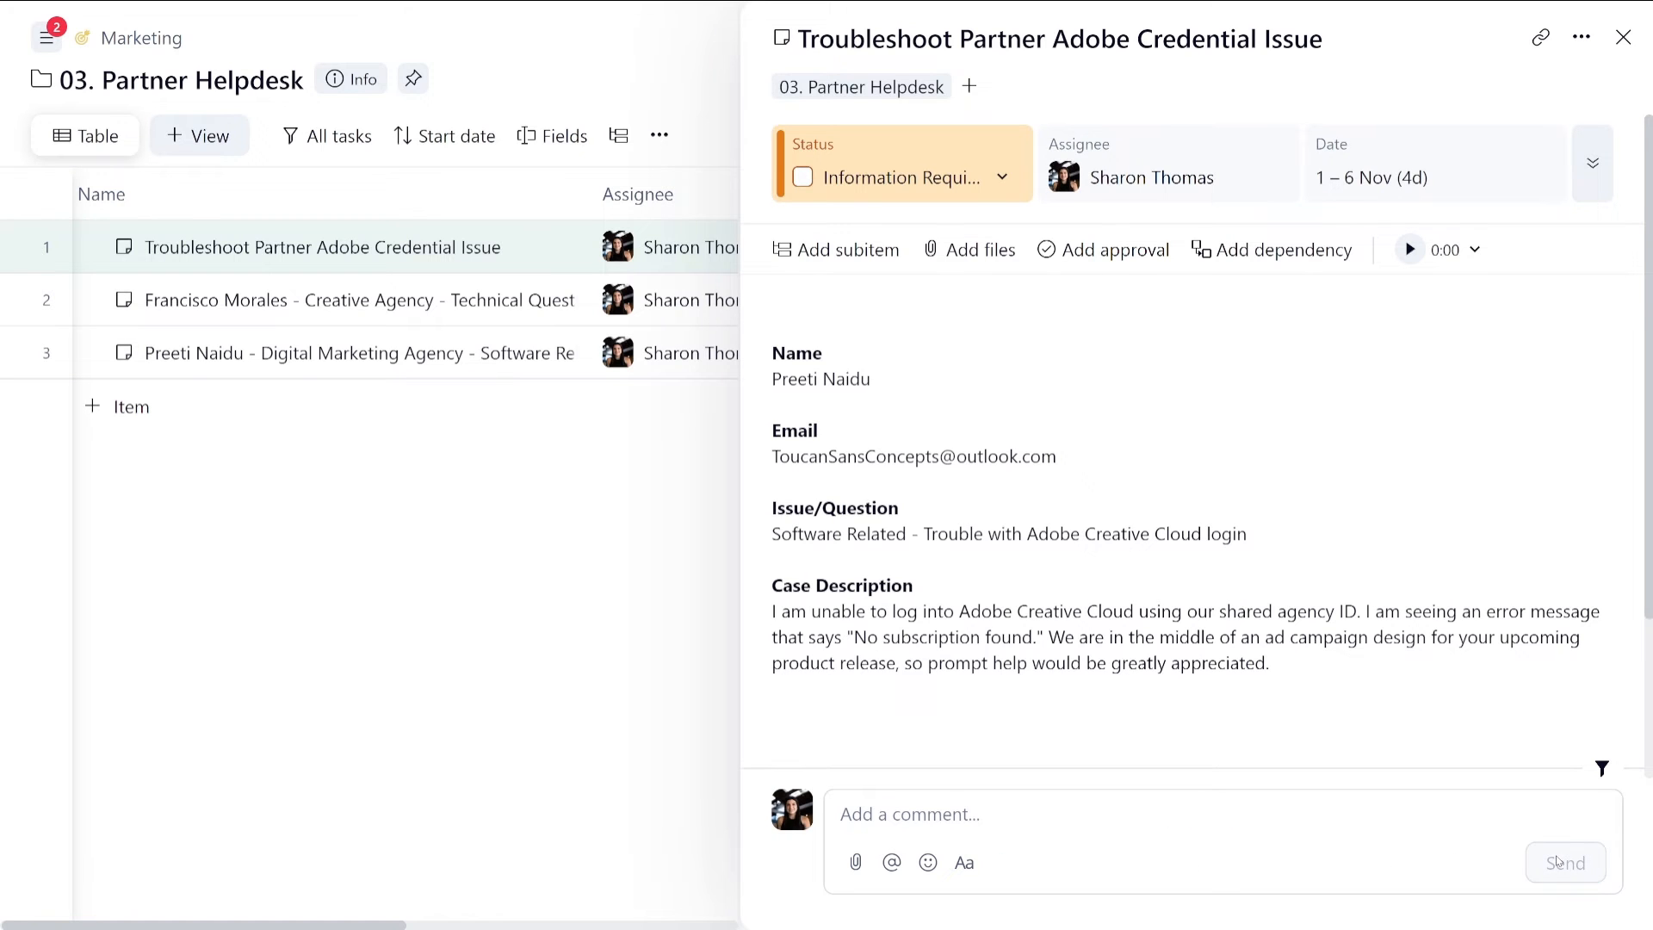
scroll("down", 3)
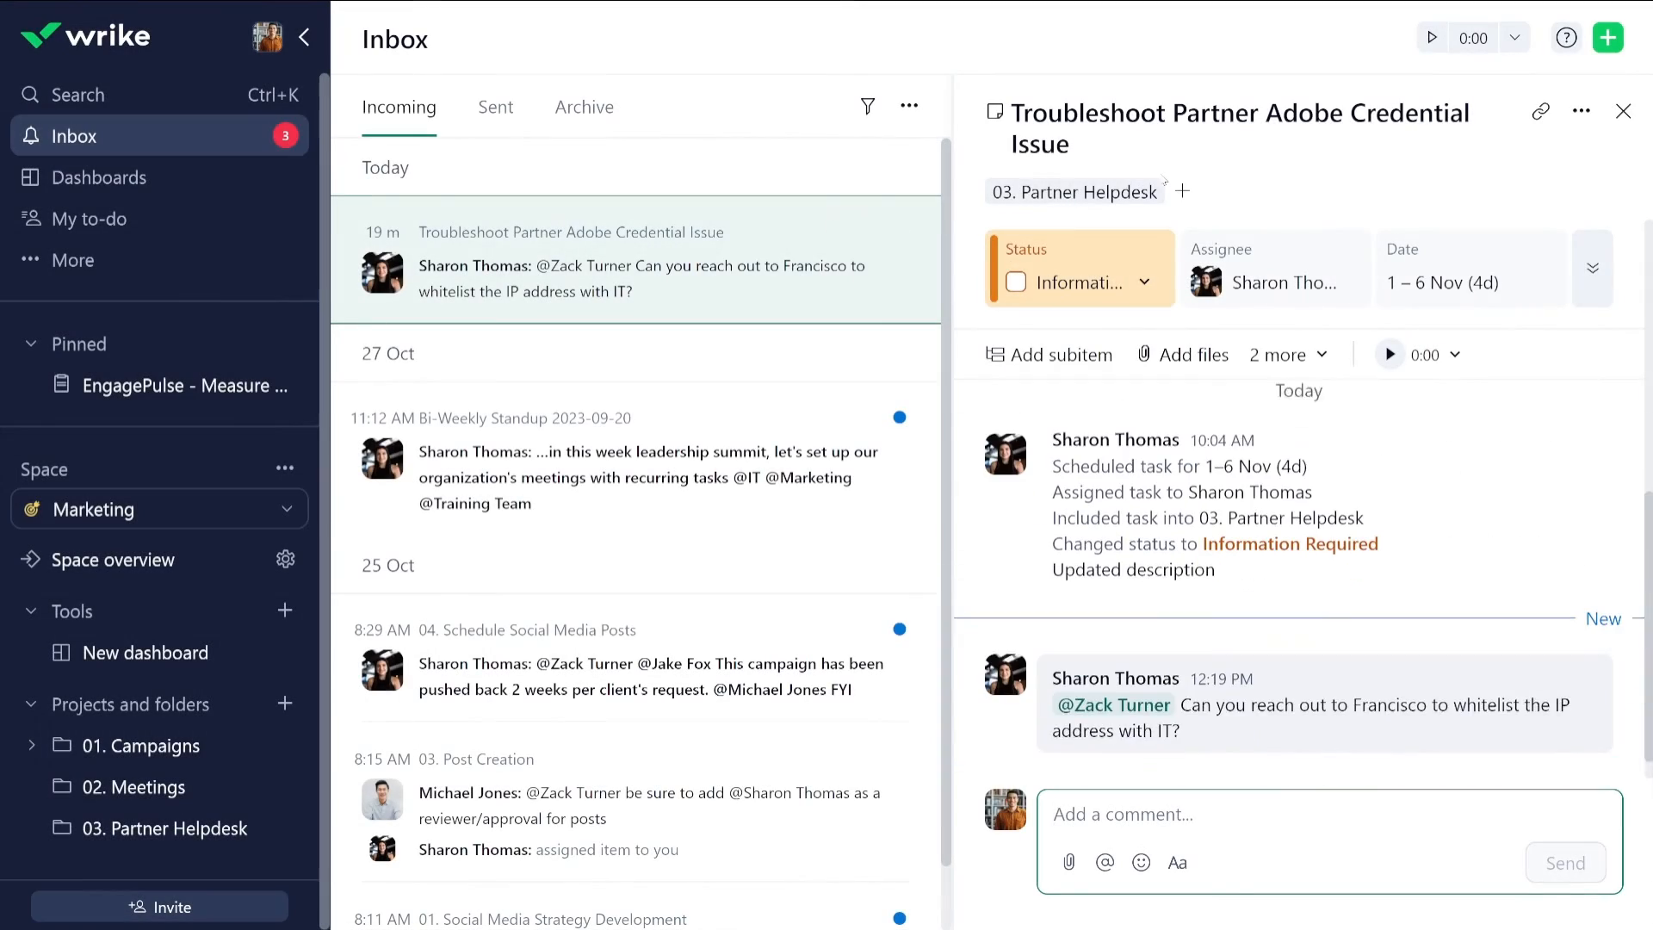
Choose Update by email from the Adobe credential task's more-actions menu.
left_click(1581, 111)
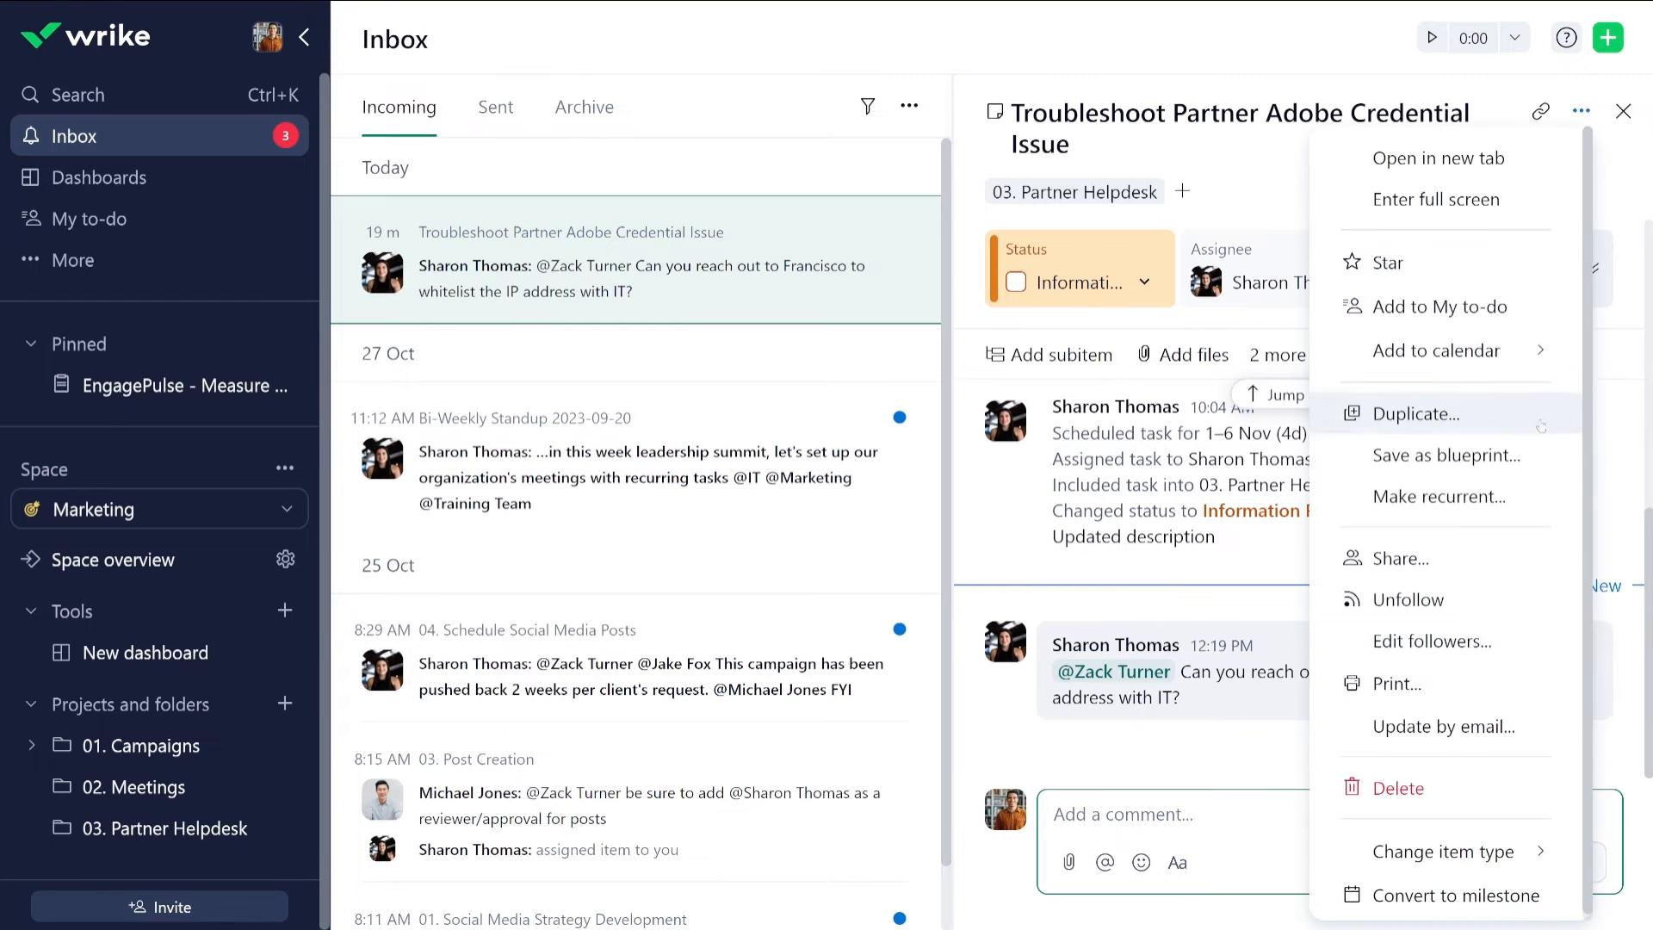
left_click(1442, 727)
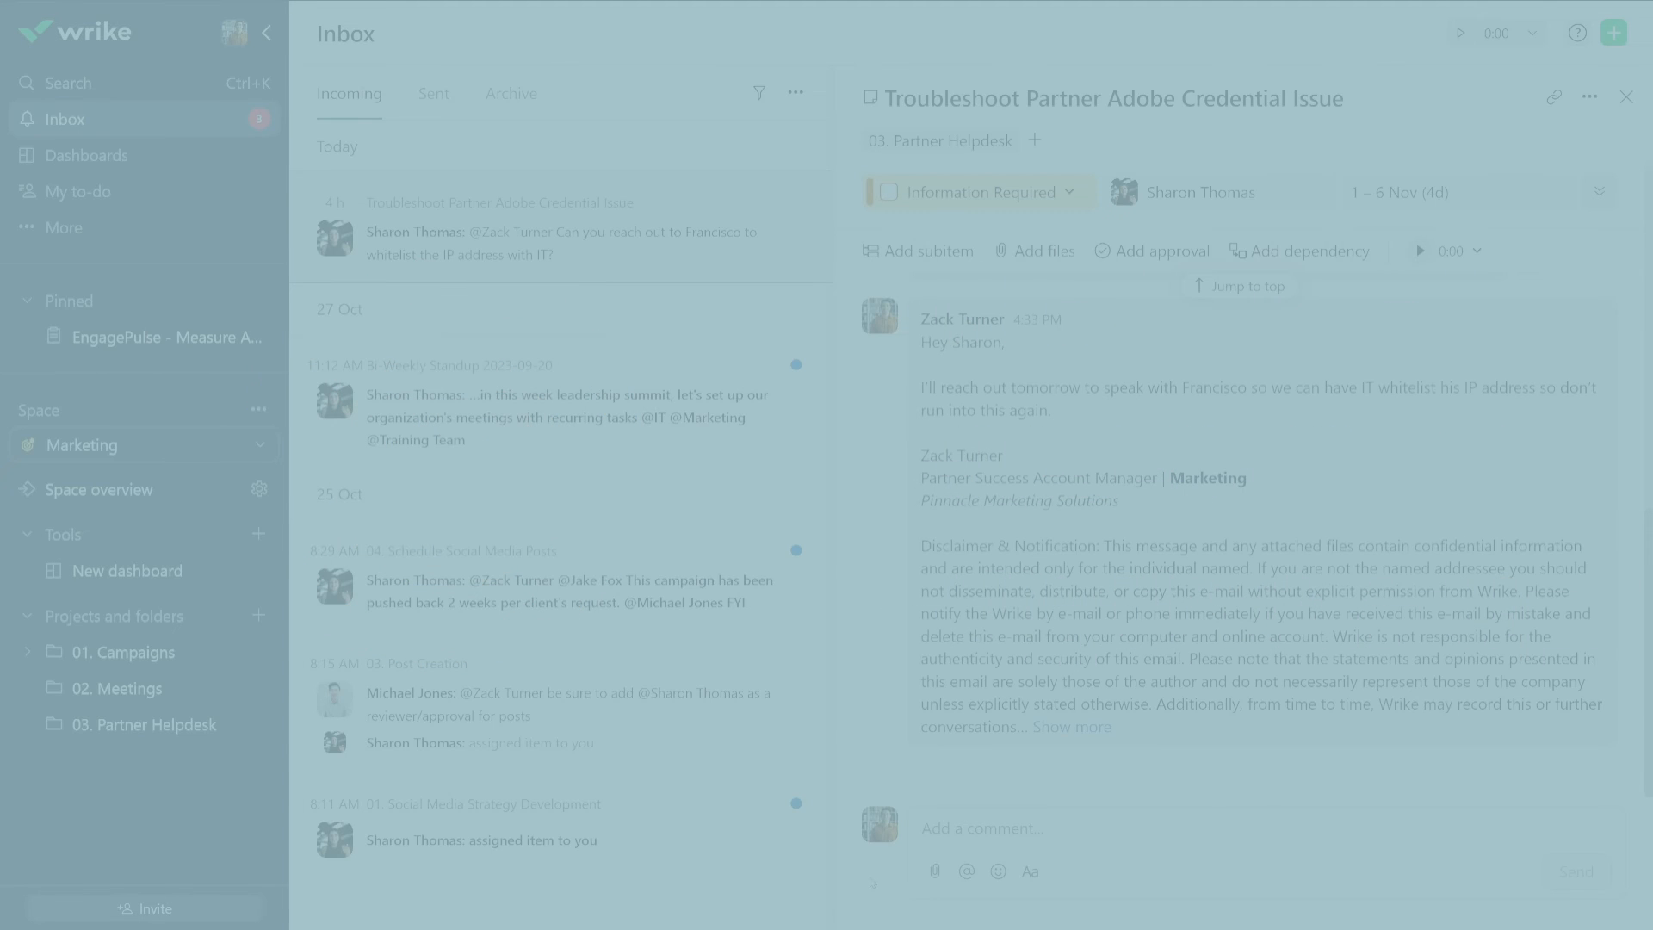
Close the task and go to Settings > Email preferences, viewing the notification options.
left_click(1626, 97)
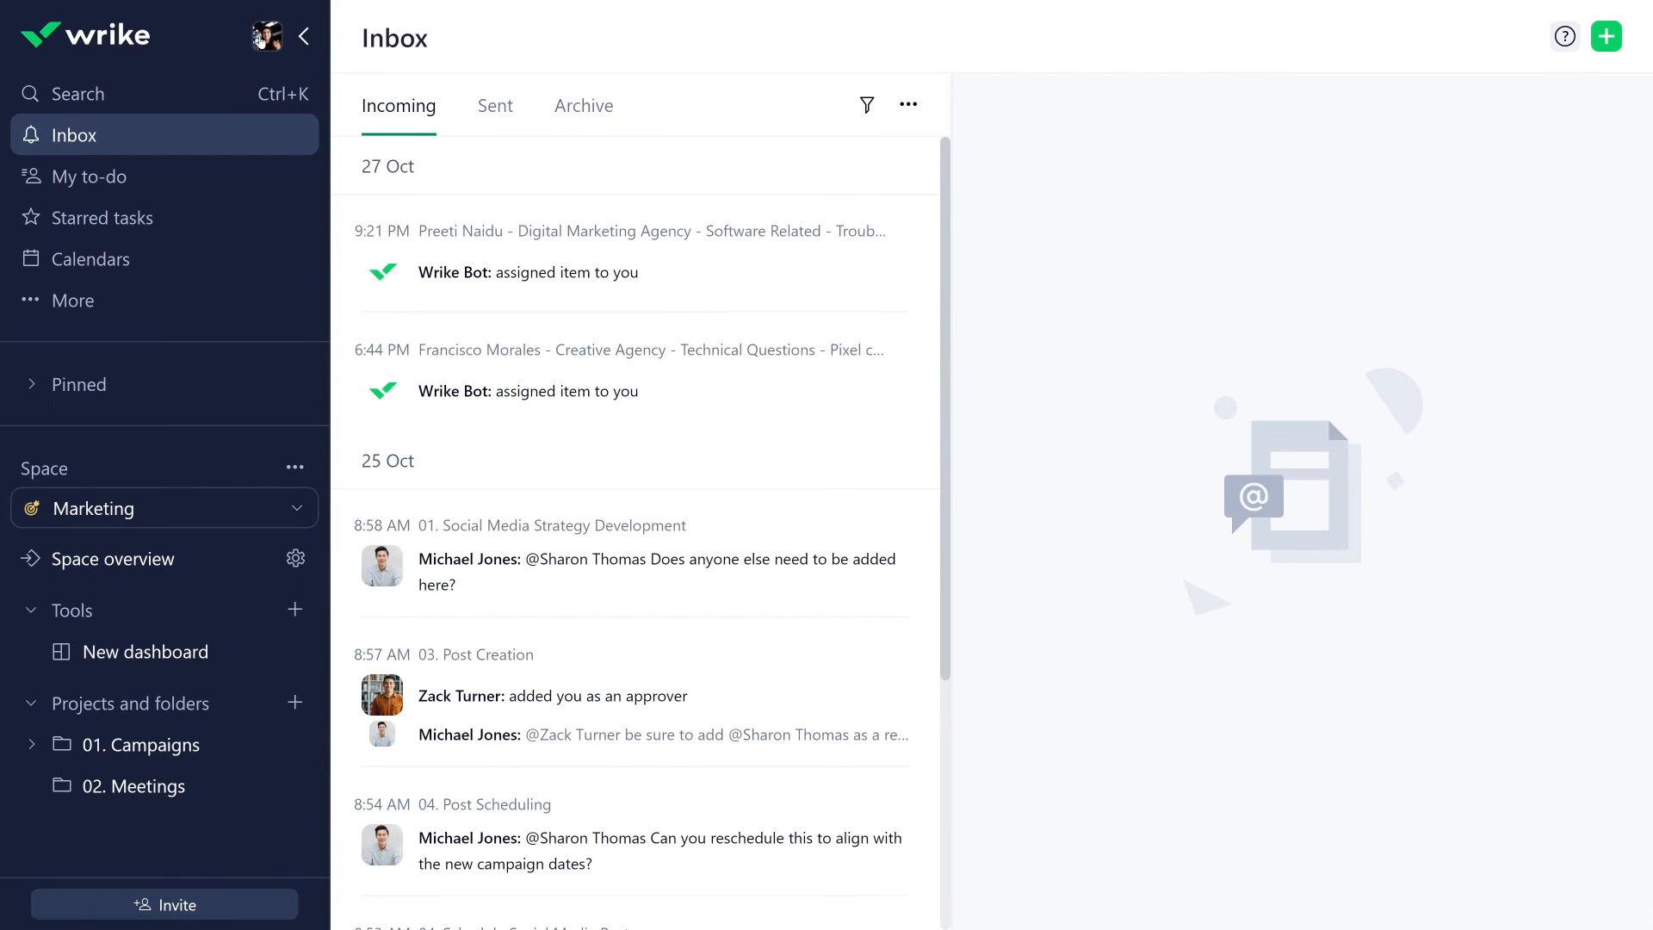
left_click(270, 36)
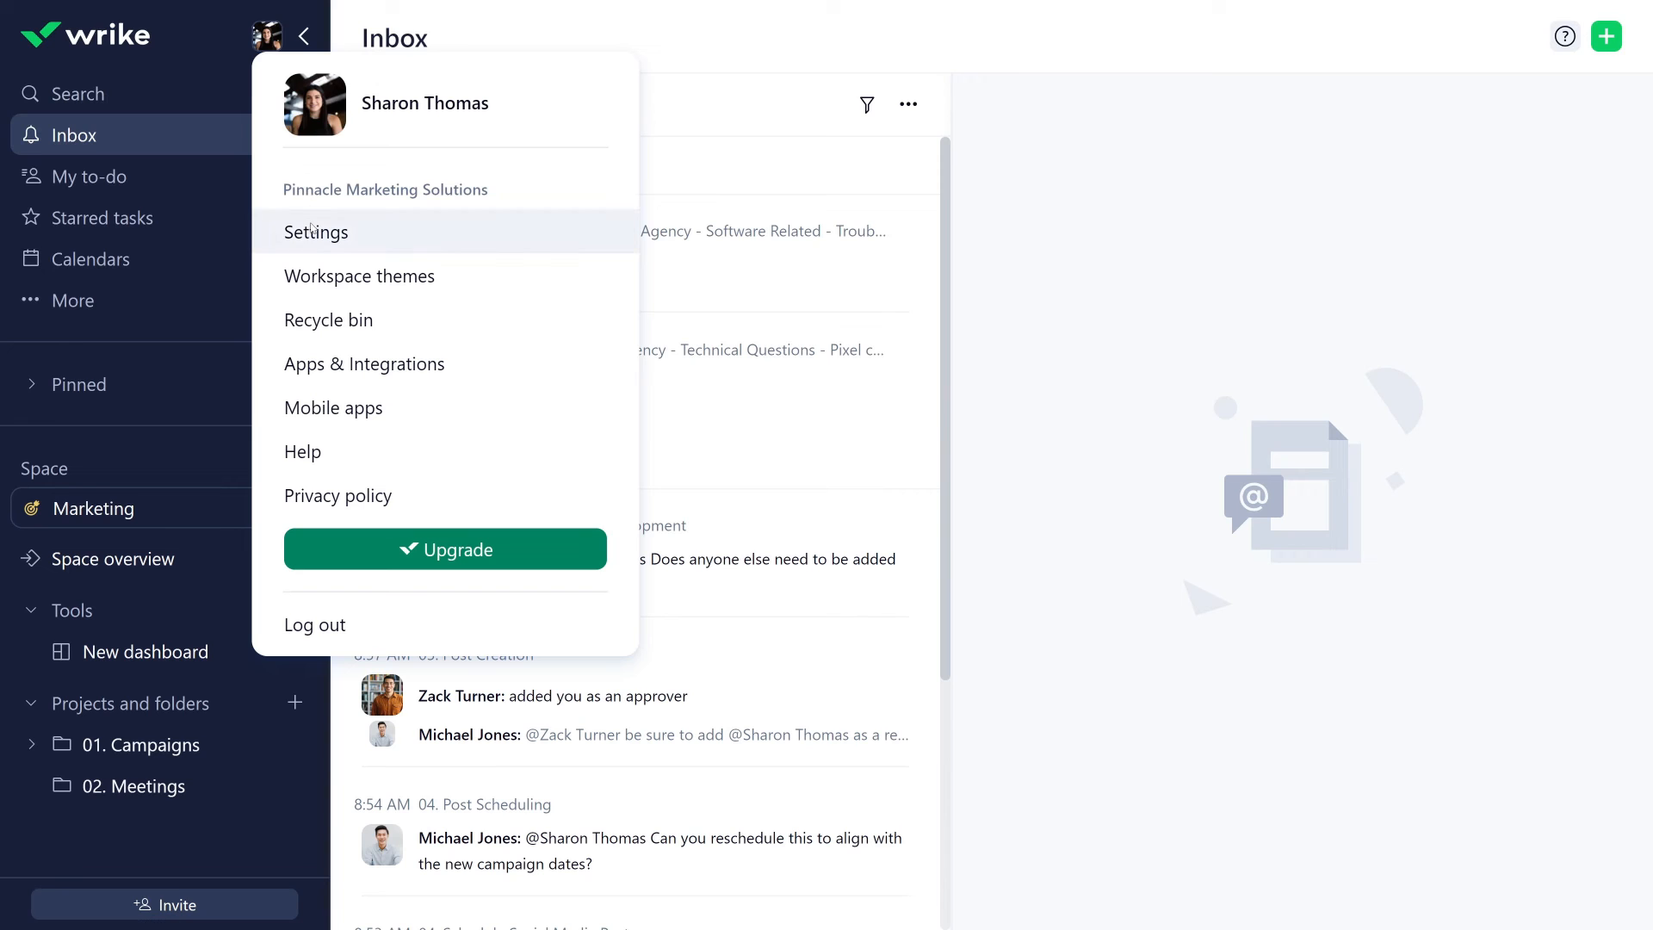
left_click(315, 232)
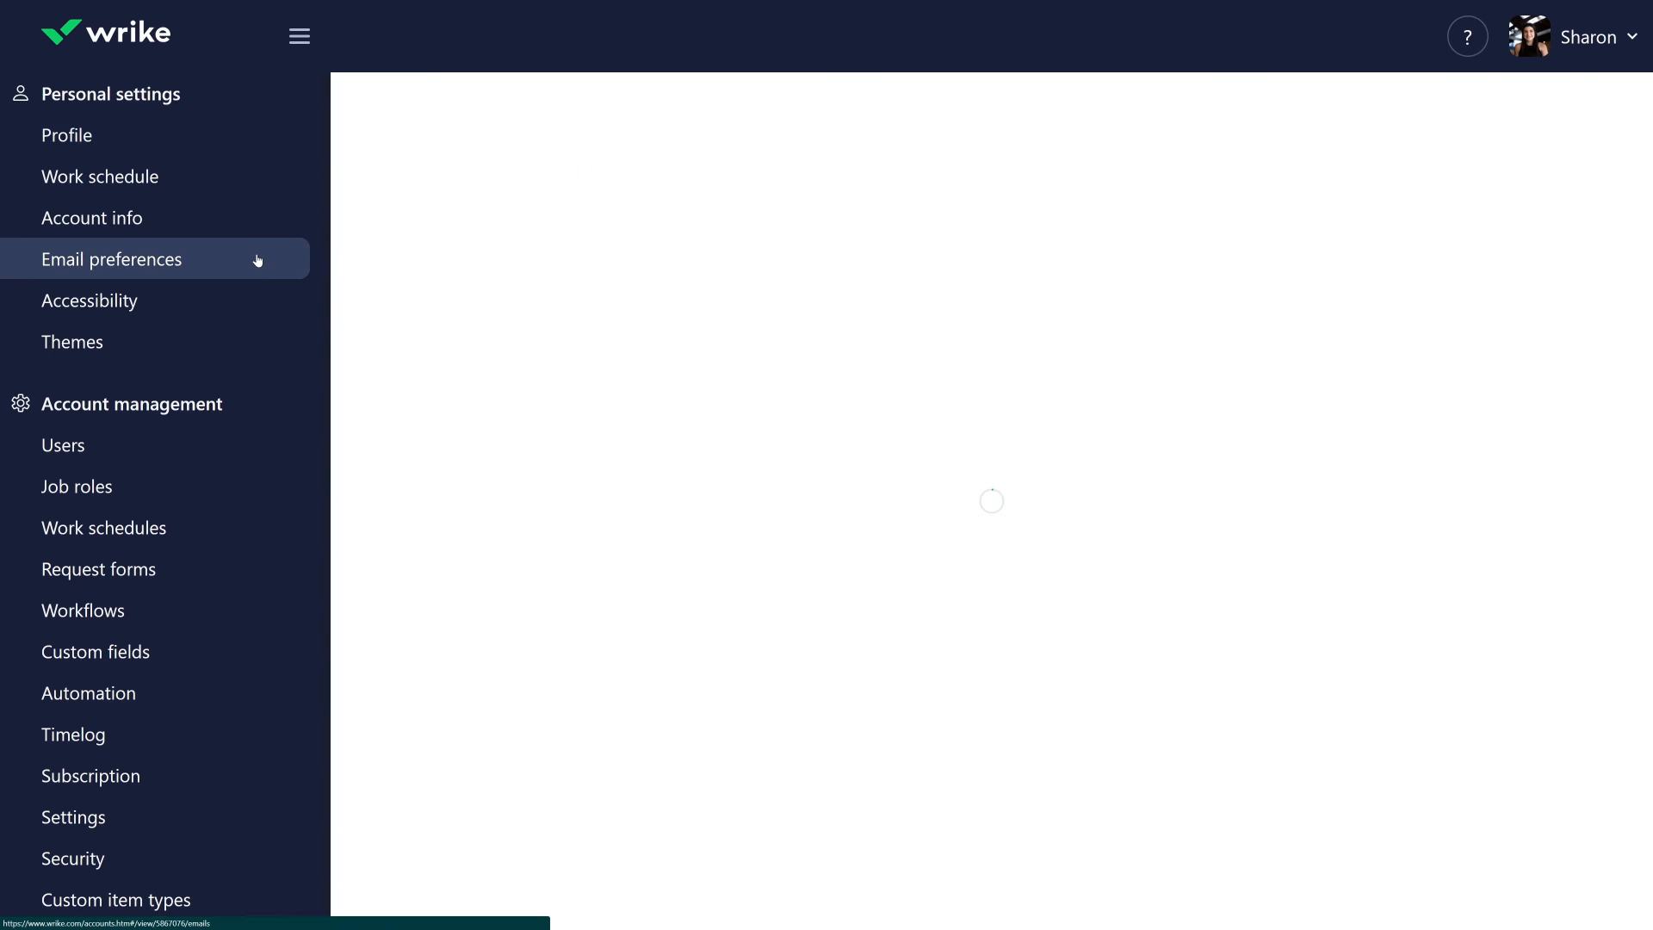
left_click(112, 258)
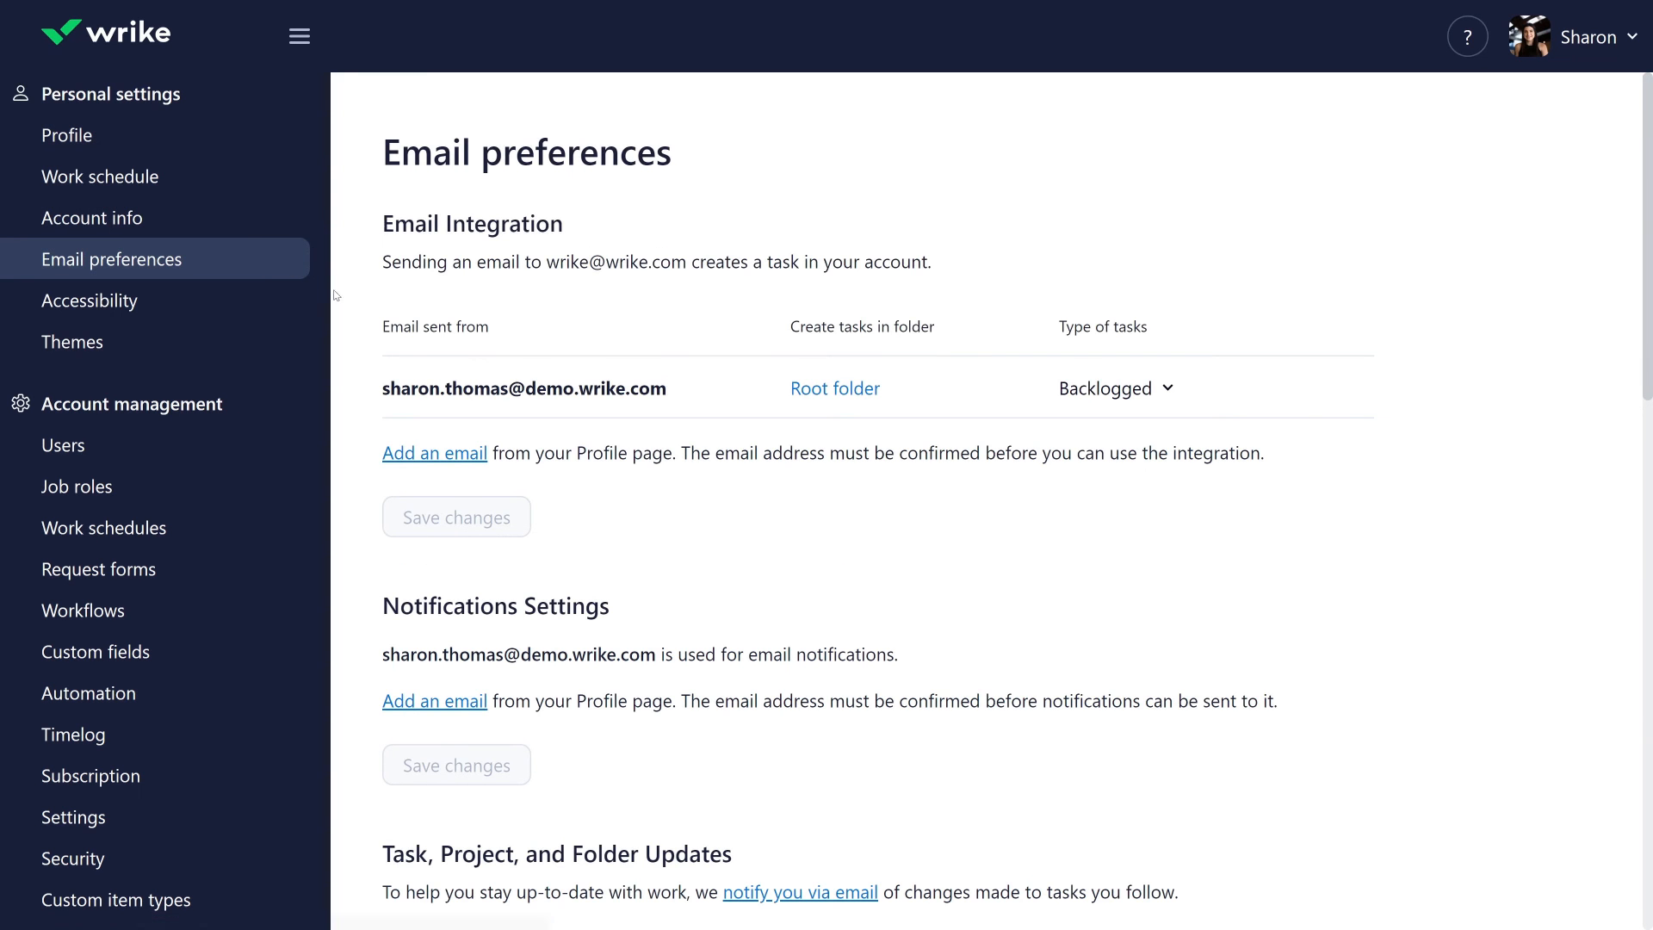
scroll("down", 3)
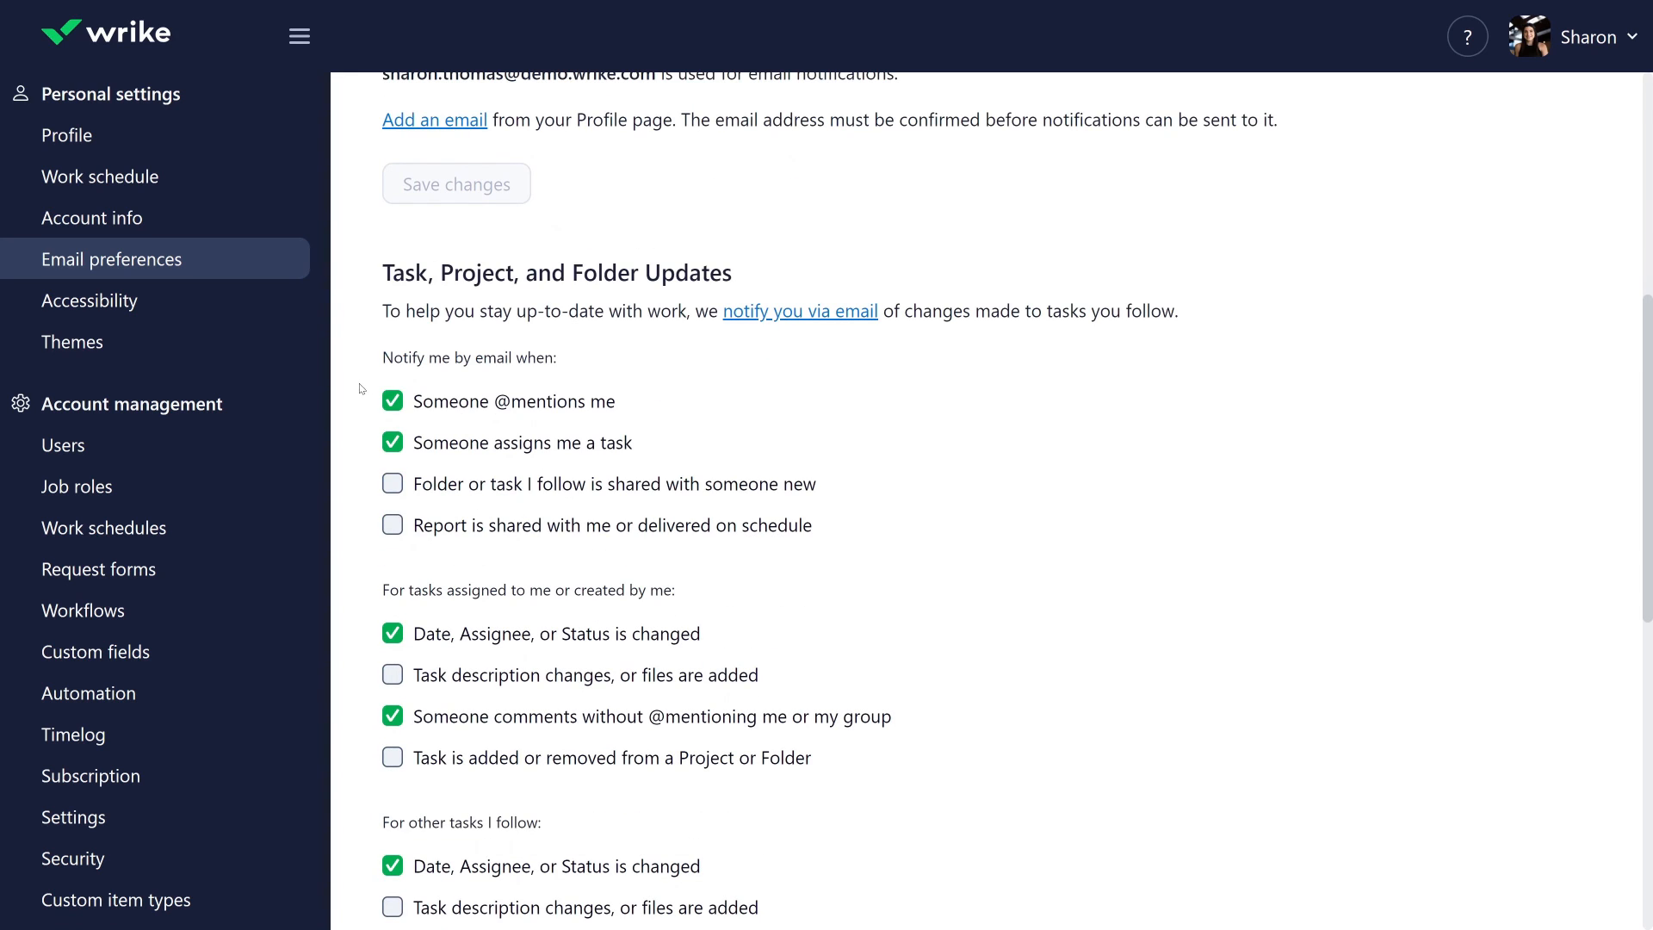